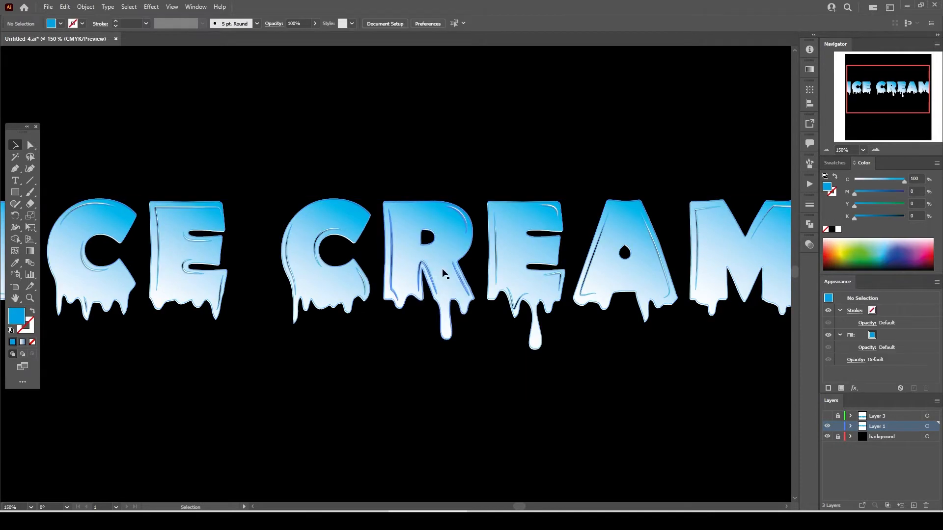
Reveal the title layer and move the finished ICE CREAM lettering down beneath it
click(442, 275)
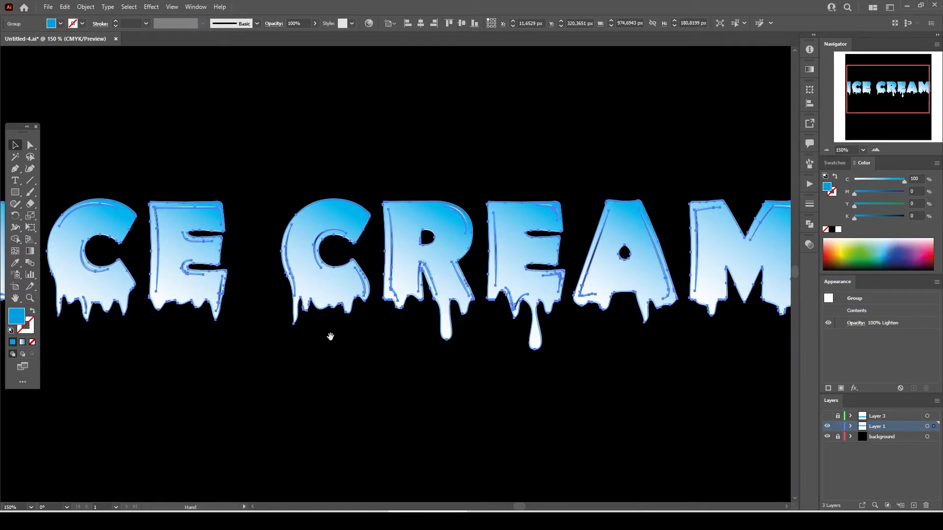
drag(330, 336, 535, 359)
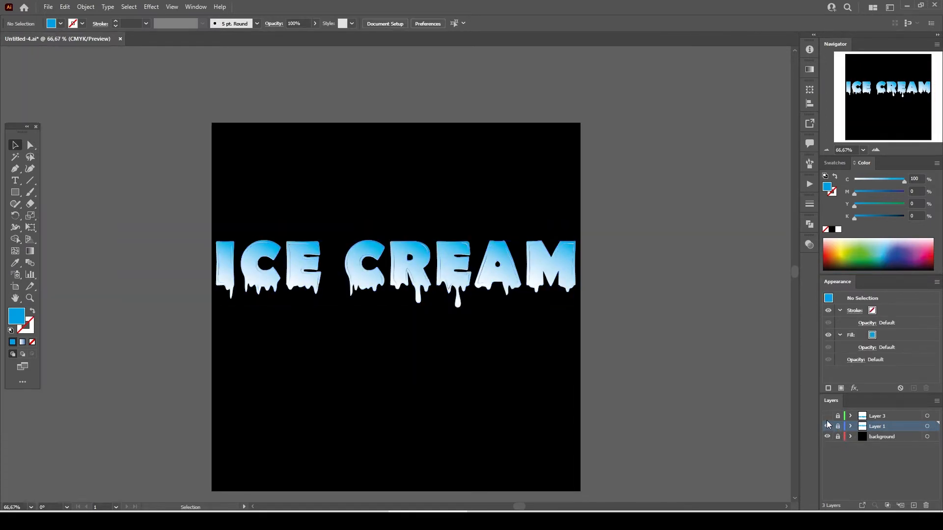
click(828, 416)
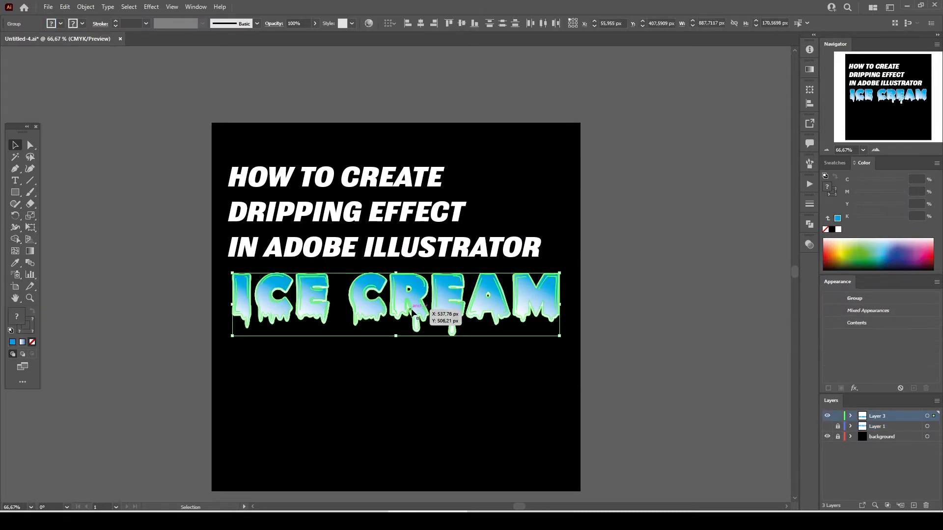
drag(412, 303, 439, 349)
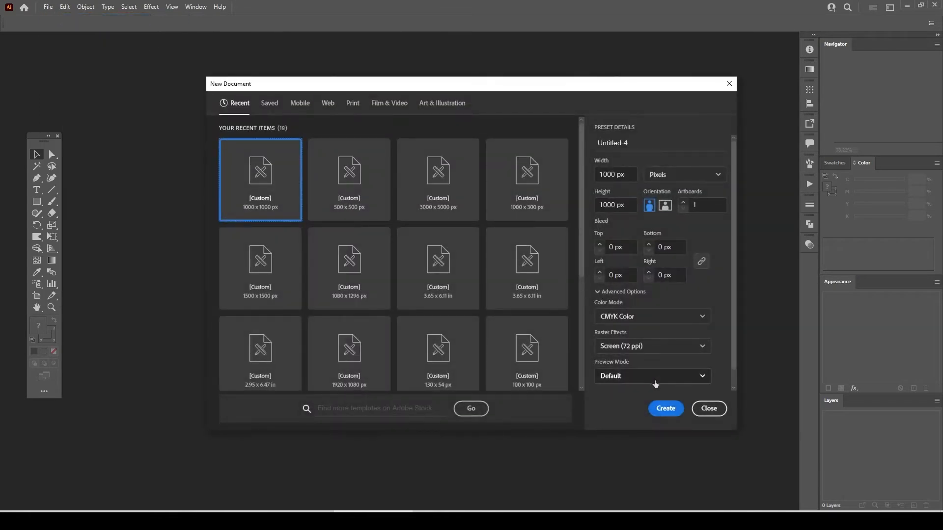
Create the 1000 × 1000 px document and place ICE CREAM text toward the upper left
click(666, 408)
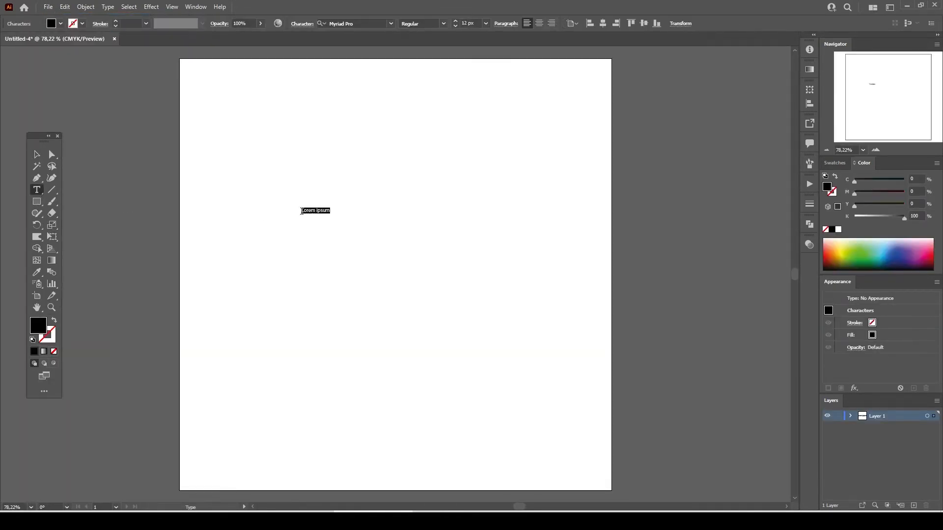
text(ICECREAM)
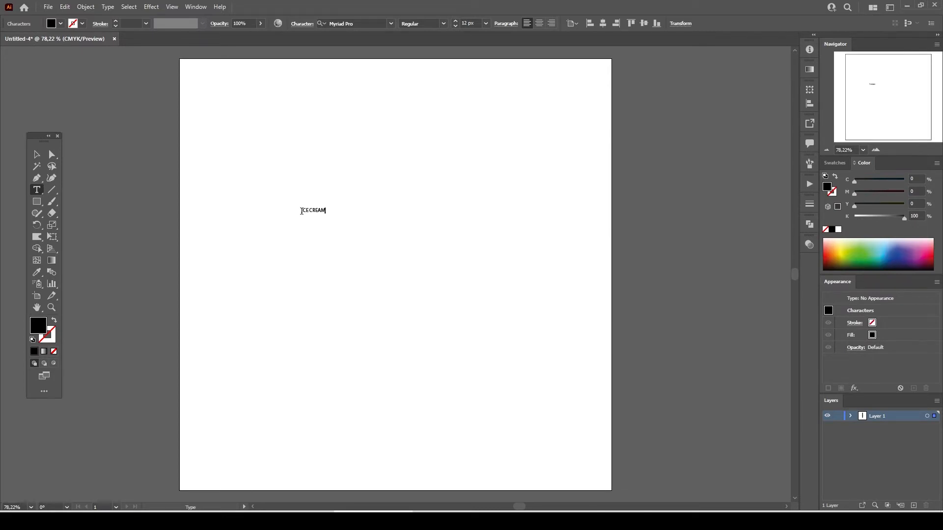
click(36, 153)
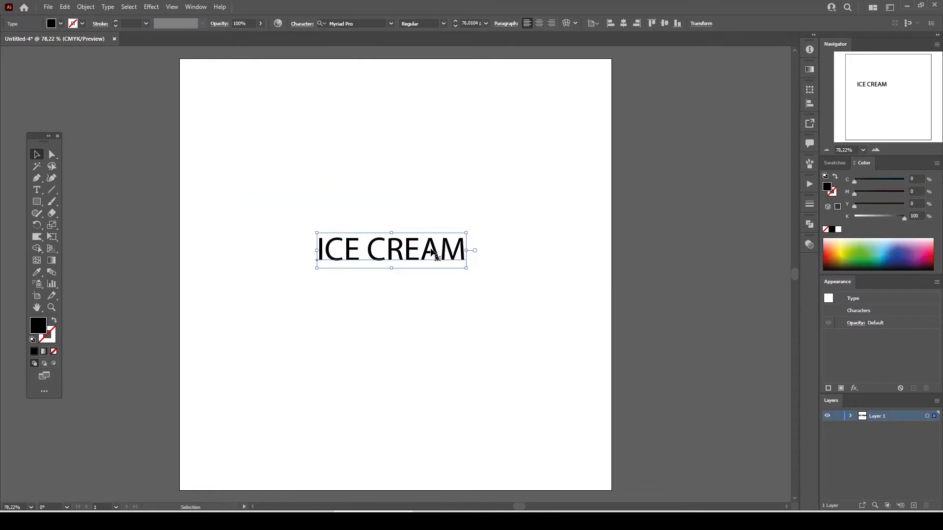
drag(391, 250, 270, 201)
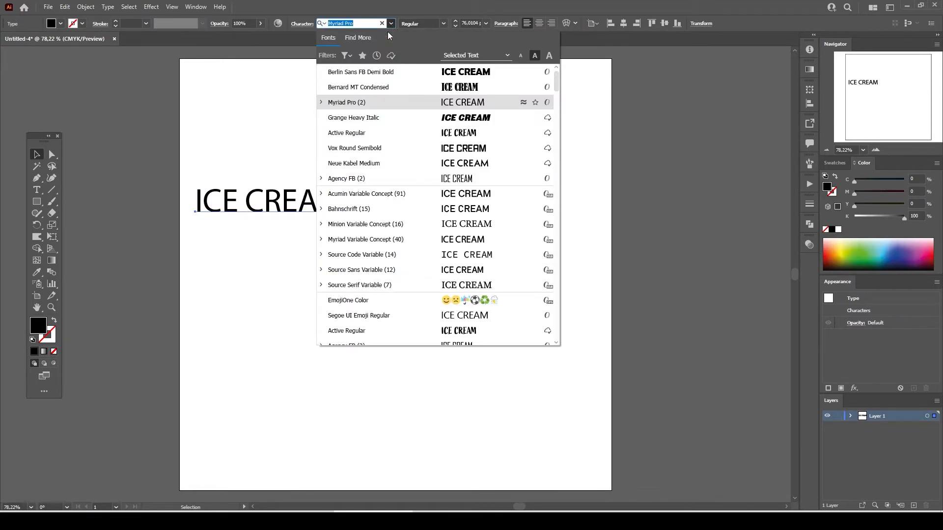
mouse_move(347, 55)
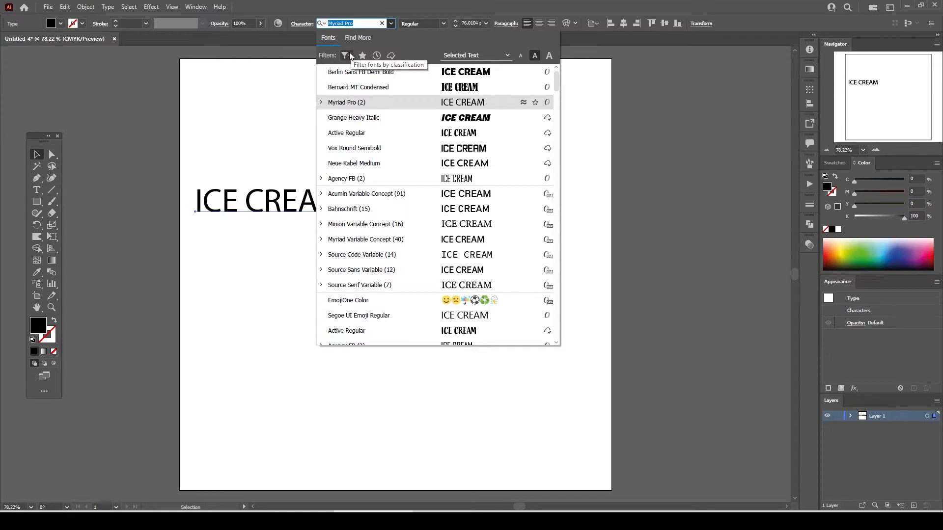
Filter the font list by classification to find heavy Berlin Sans FB Bold
click(349, 55)
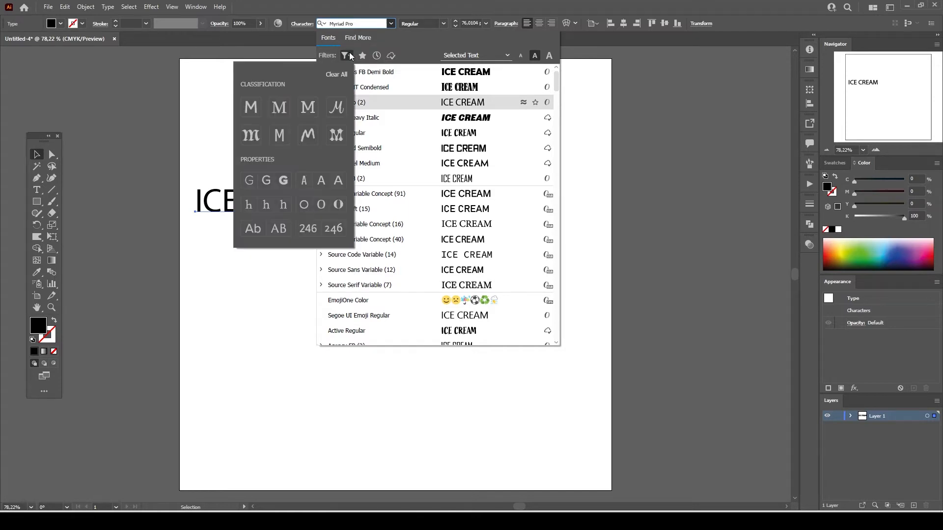
mouse_move(290, 113)
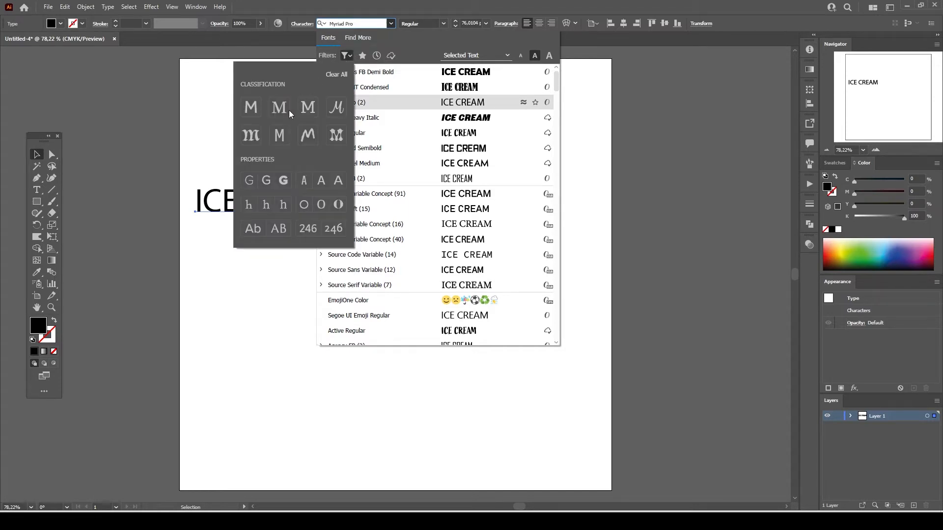
mouse_move(283, 180)
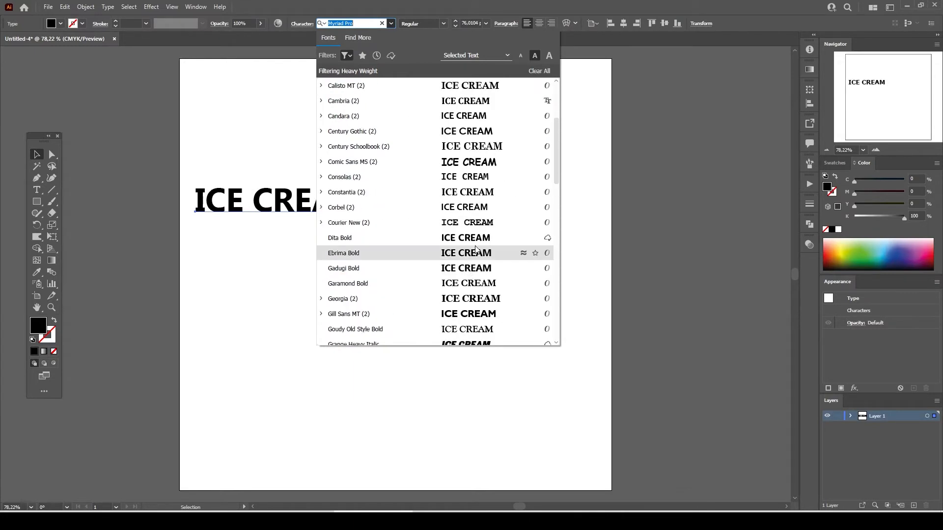
mouse_move(470, 205)
text(Berlin Sans FB)
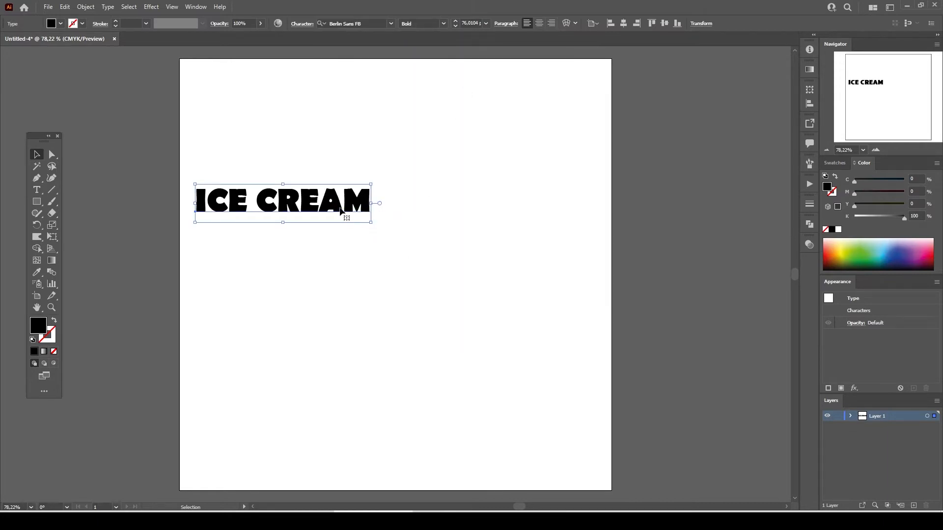
Bring up Transform > Scale for the ICE CREAM text to enlarge it 250%
right_click(342, 209)
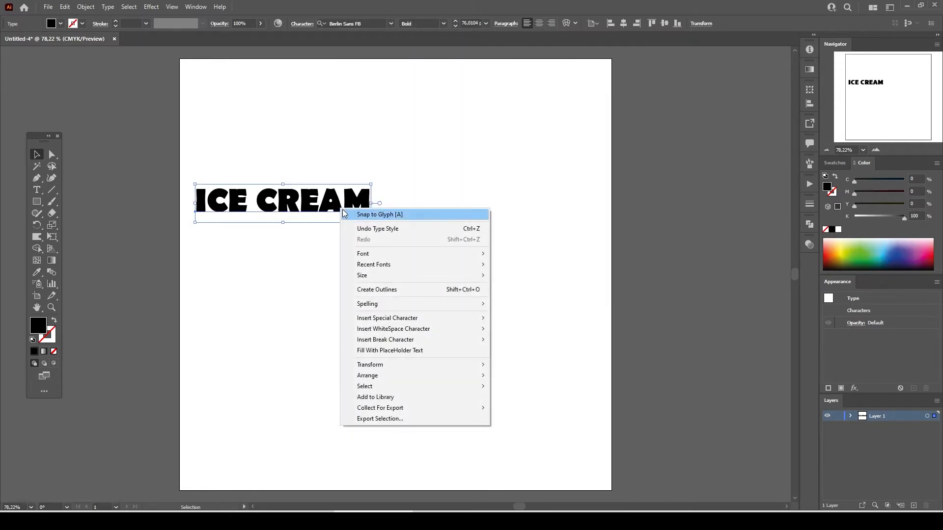
mouse_move(371, 364)
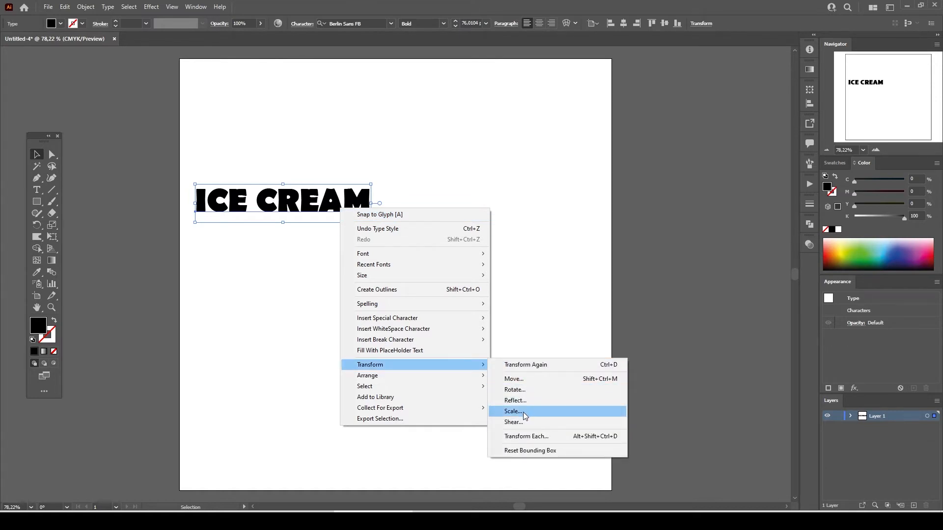
click(512, 411)
text(250)
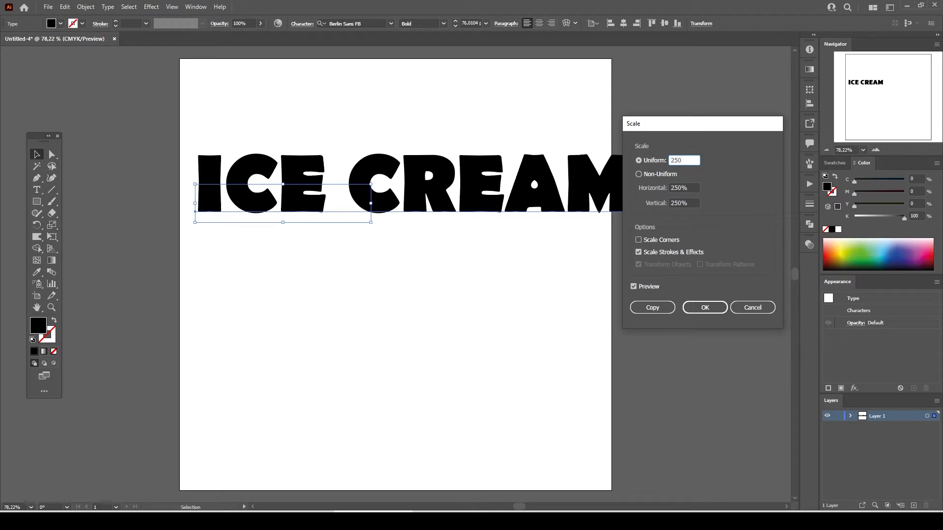
mouse_move(691, 181)
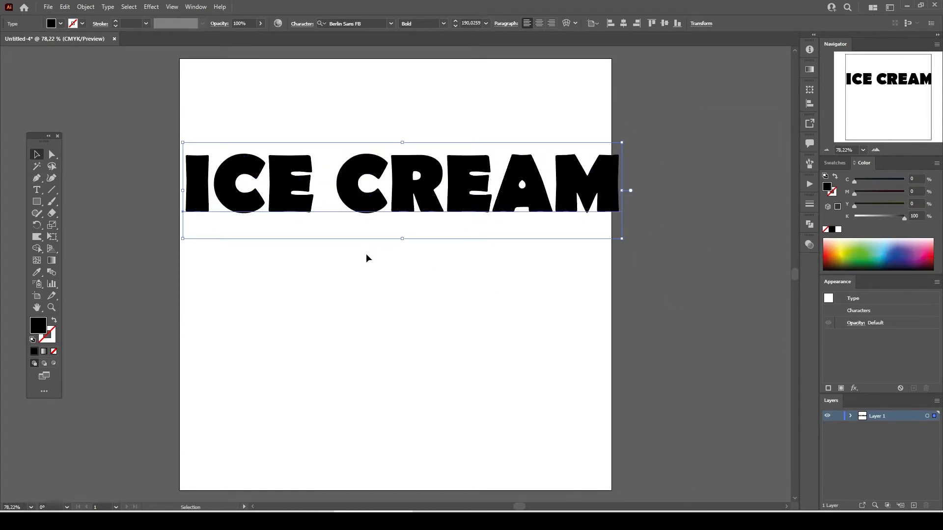
mouse_move(578, 249)
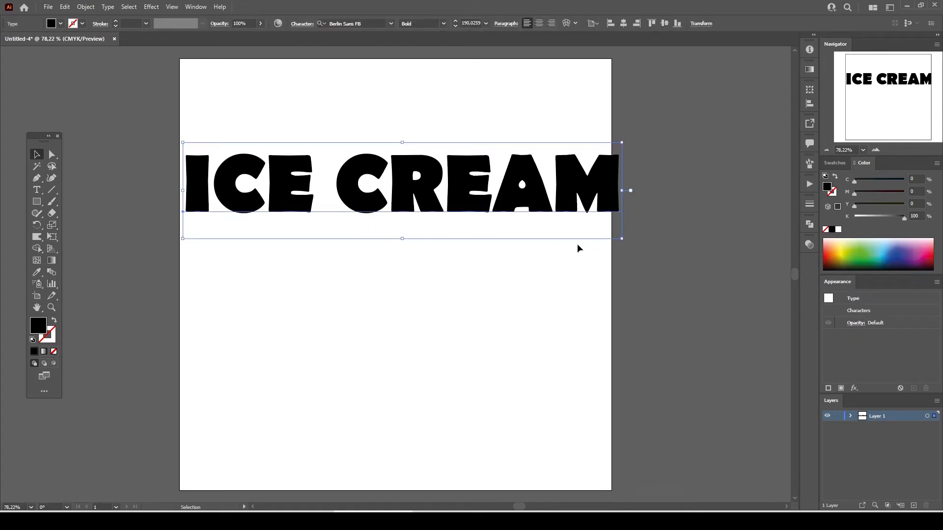
mouse_move(621, 239)
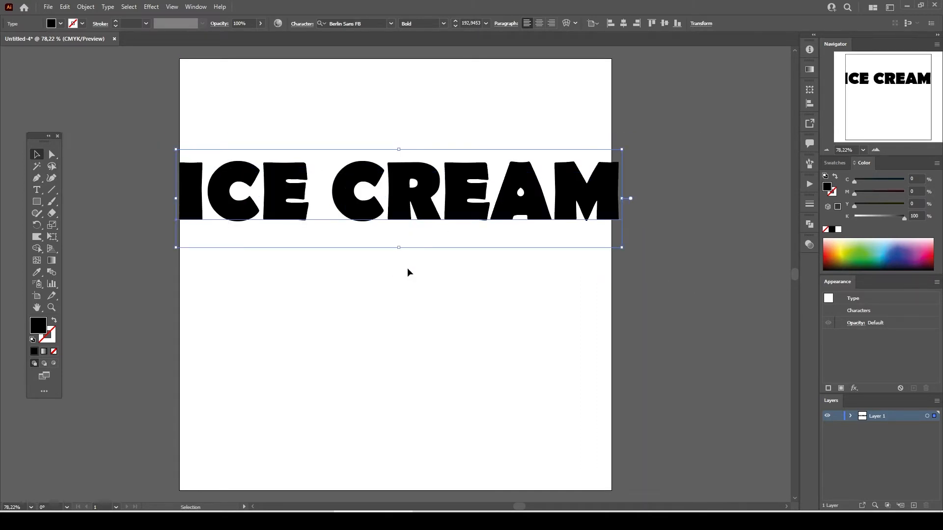
mouse_move(408, 277)
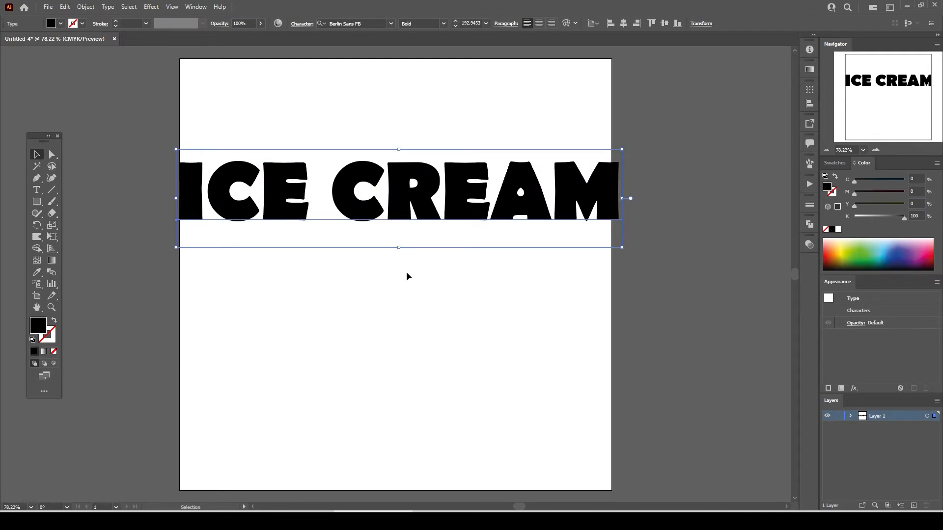
mouse_move(392, 257)
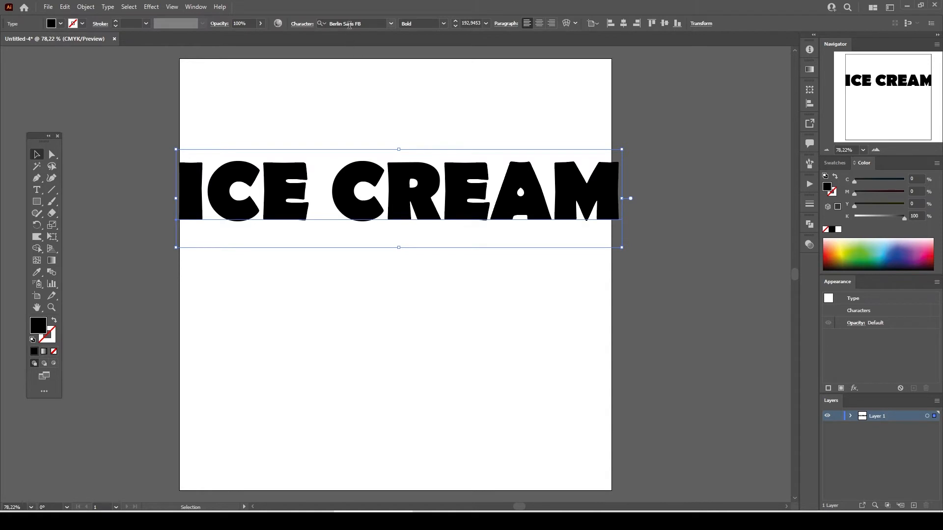
Bring up the Character settings for the ICE CREAM text to adjust tracking
text(Bilo)
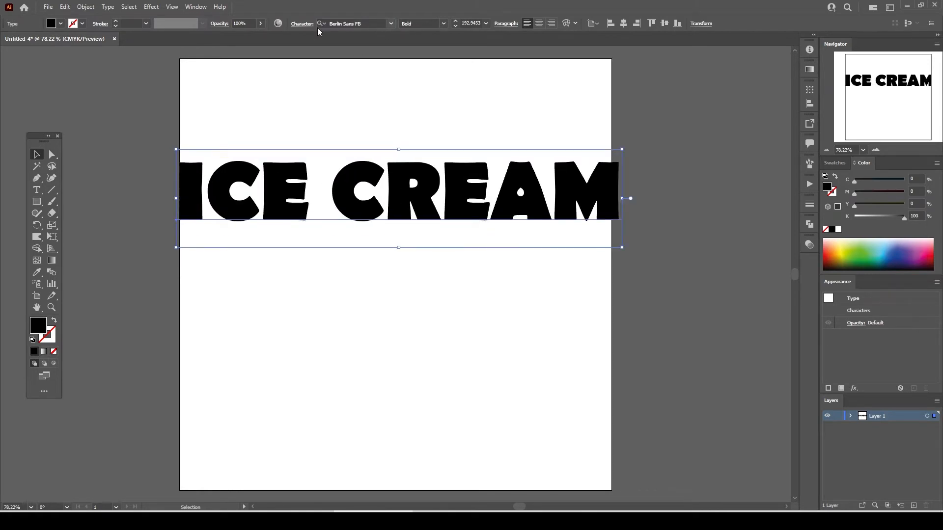
click(302, 24)
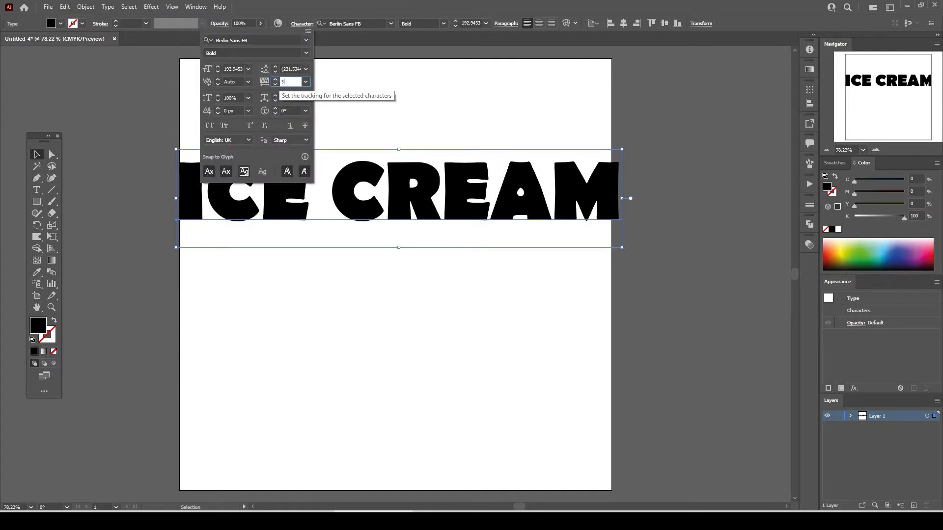
right_click(430, 195)
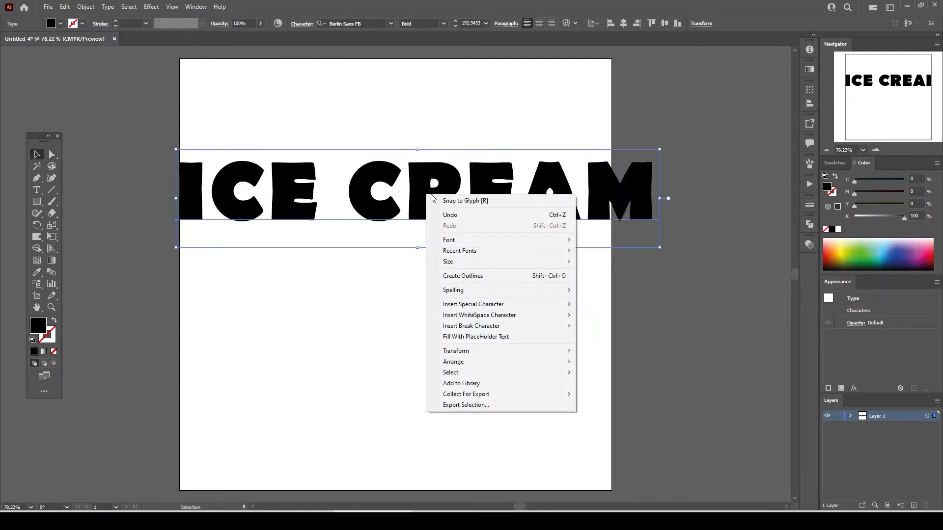
click(462, 275)
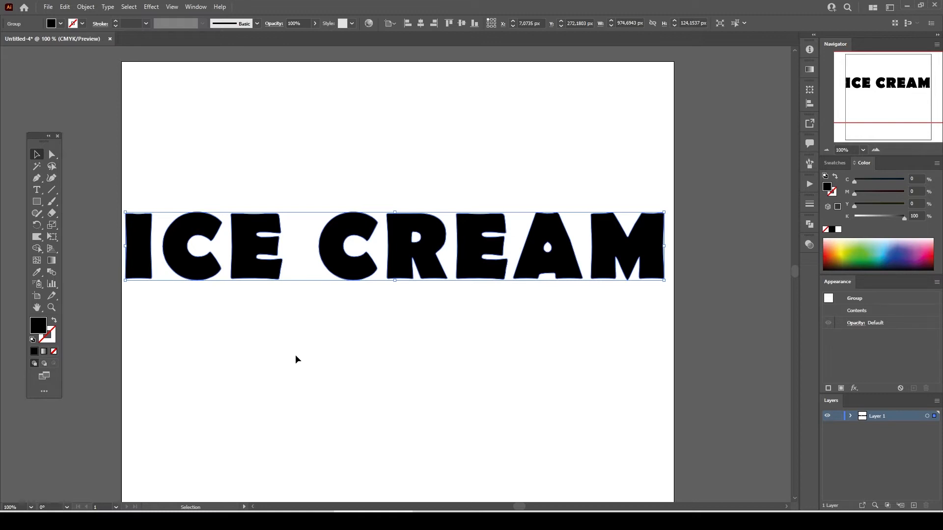
mouse_move(261, 171)
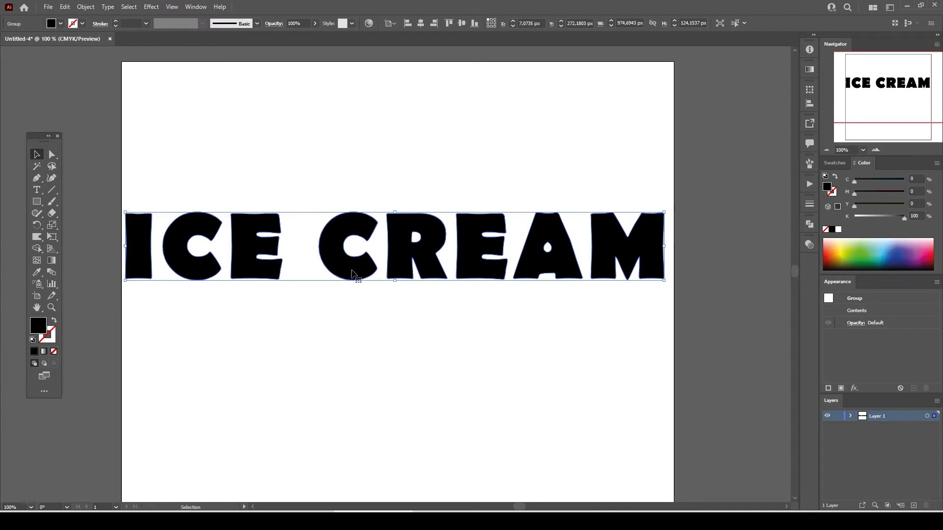
mouse_move(628, 267)
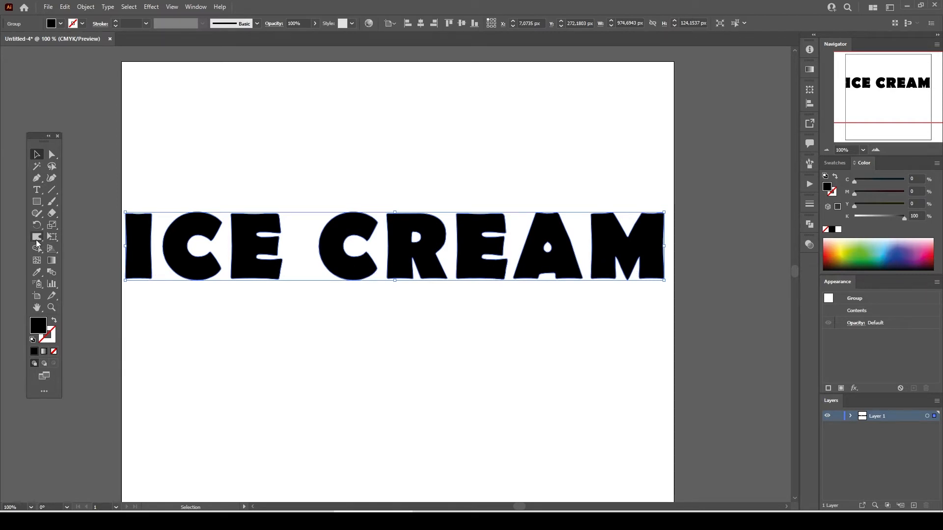
Configure the Warp brush: 20 px width/height, 100% intensity, detail 1, simplify 100
double_click(37, 236)
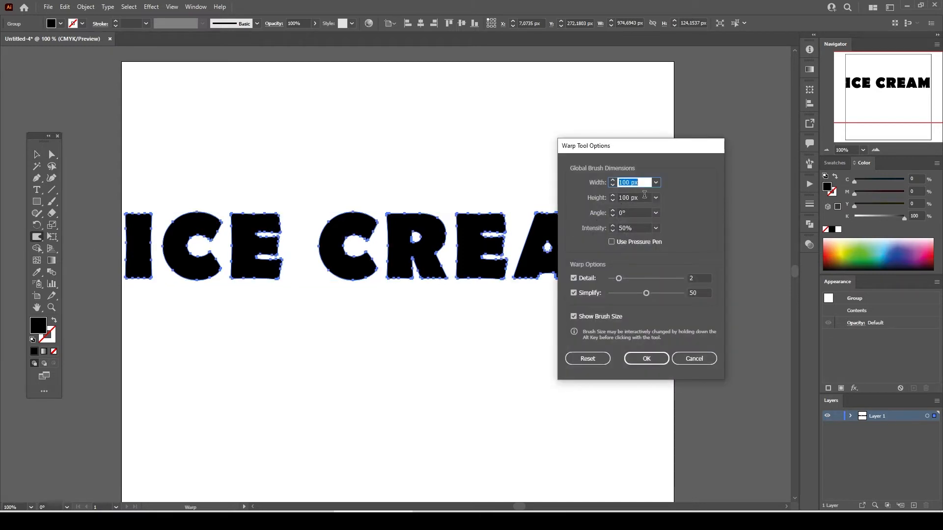
text(20)
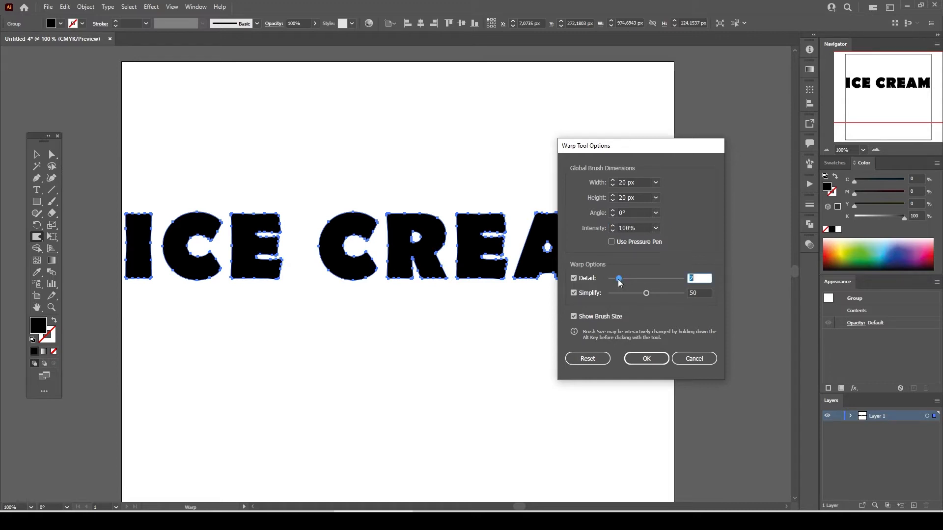
drag(647, 292, 682, 292)
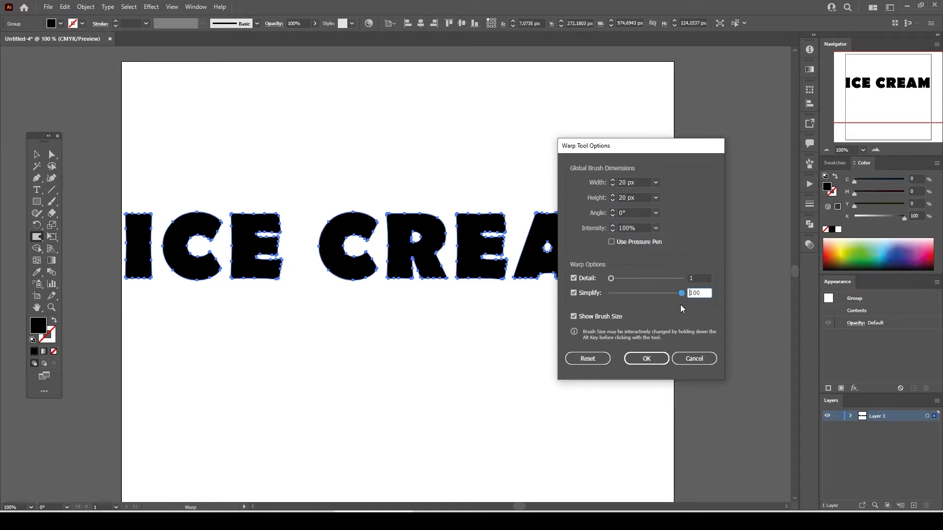
click(647, 358)
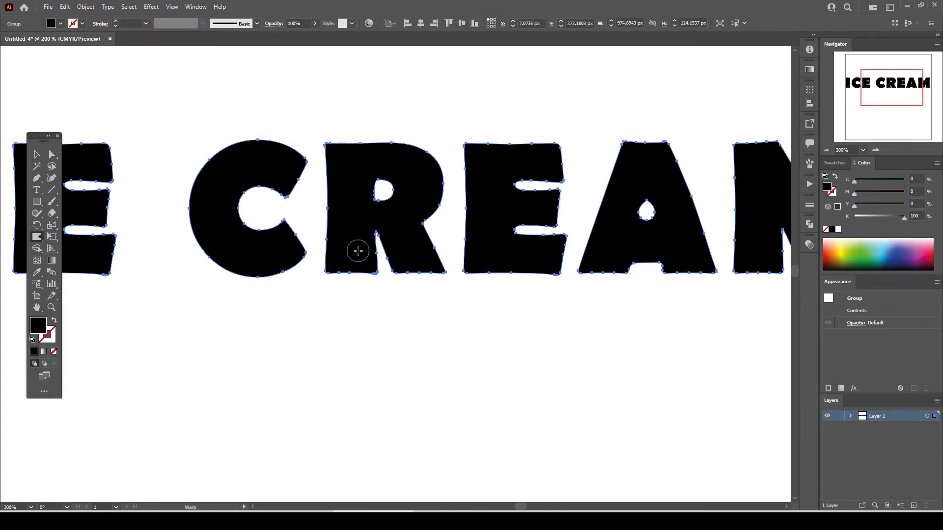
mouse_move(594, 273)
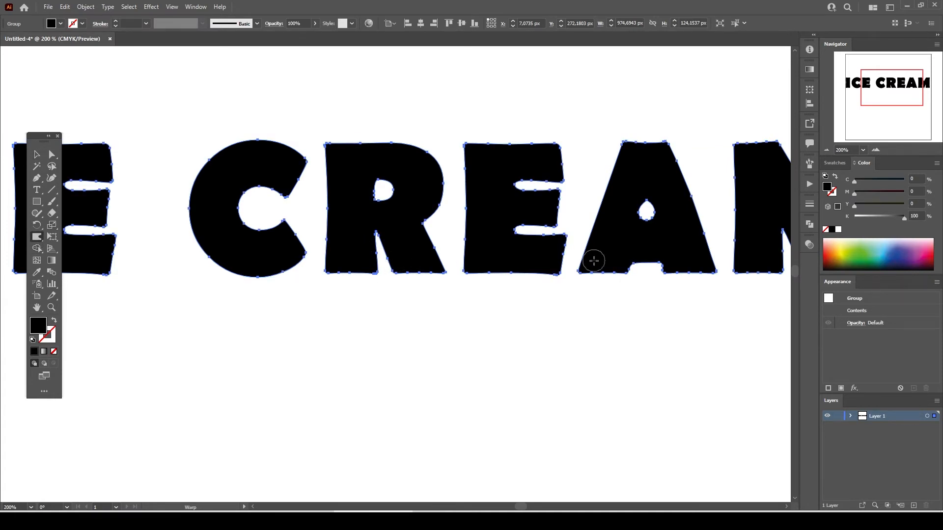
mouse_move(348, 263)
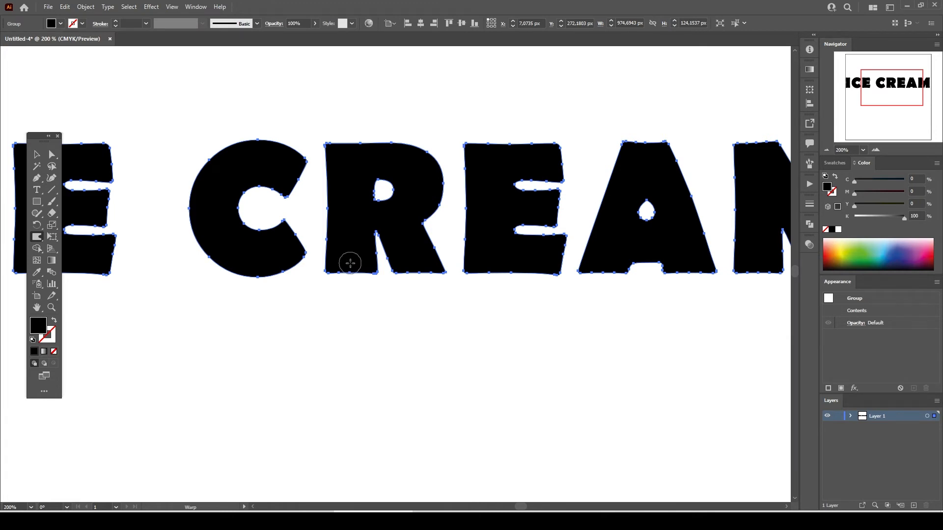
mouse_move(286, 276)
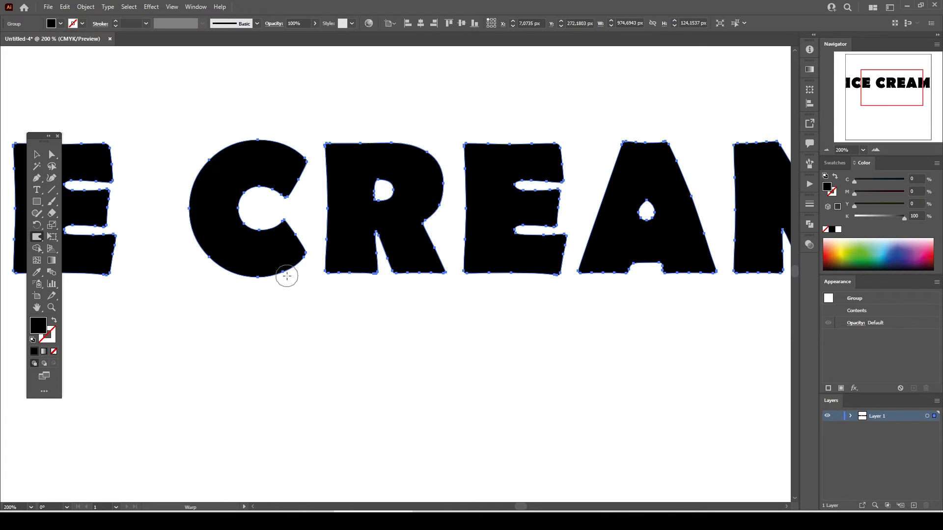
mouse_move(346, 282)
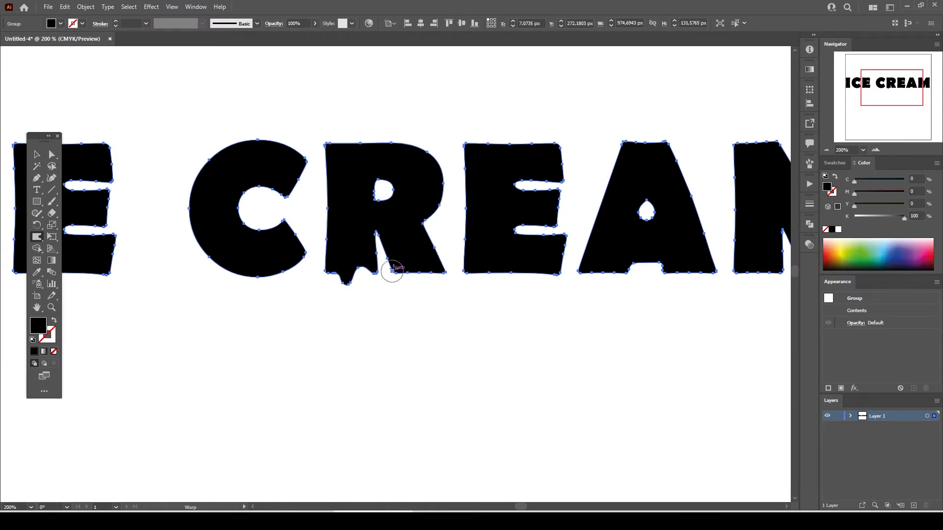
Warp drips down from the bottoms of the R, E and C letters
drag(394, 269, 411, 325)
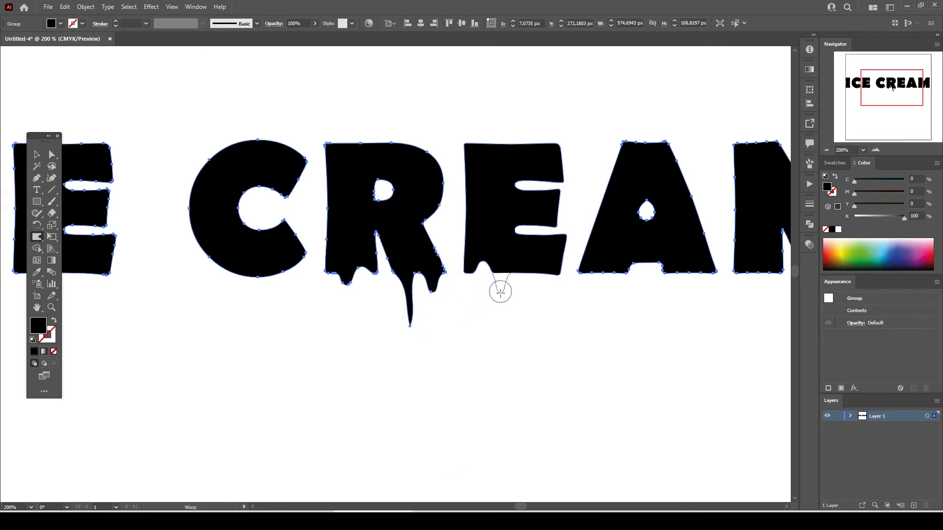
drag(499, 277, 526, 339)
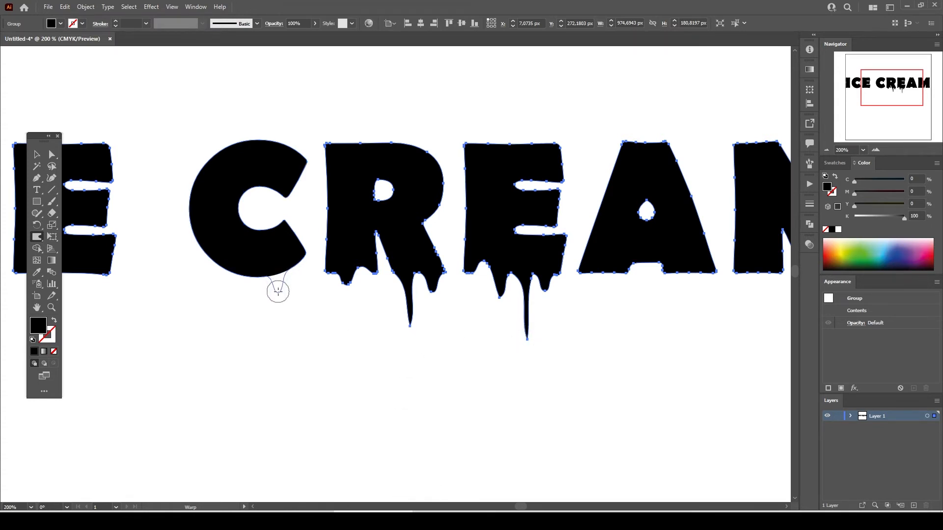
drag(278, 291, 246, 266)
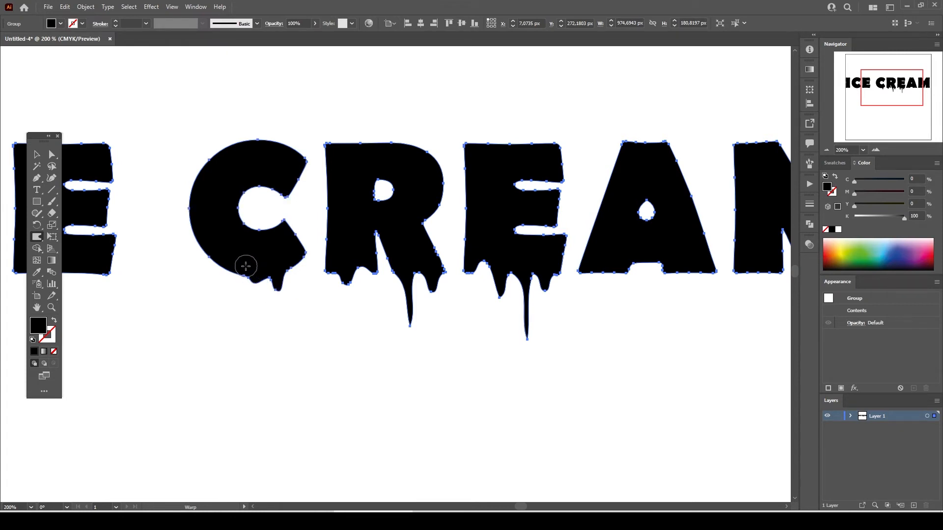
drag(246, 267, 206, 291)
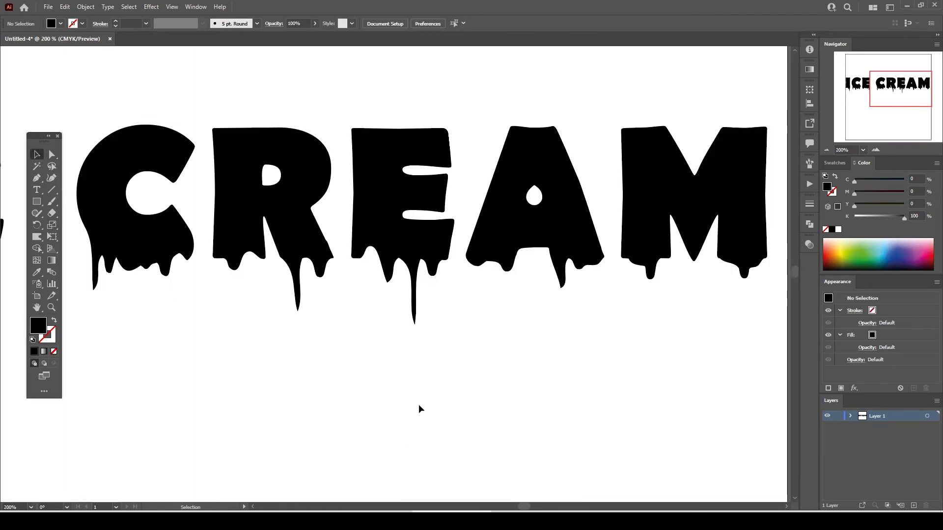
mouse_move(398, 268)
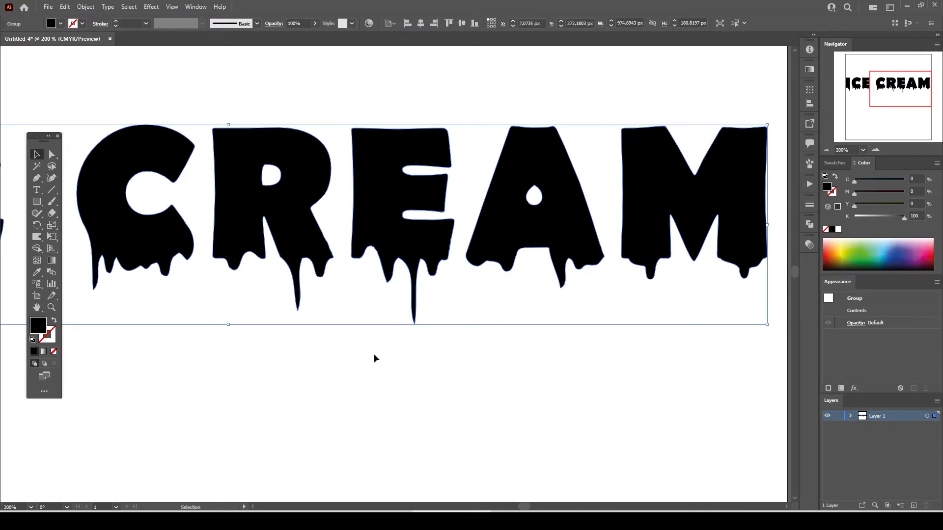
Round the tip of the long drip under the E into a droplet with Direct Selection
click(52, 153)
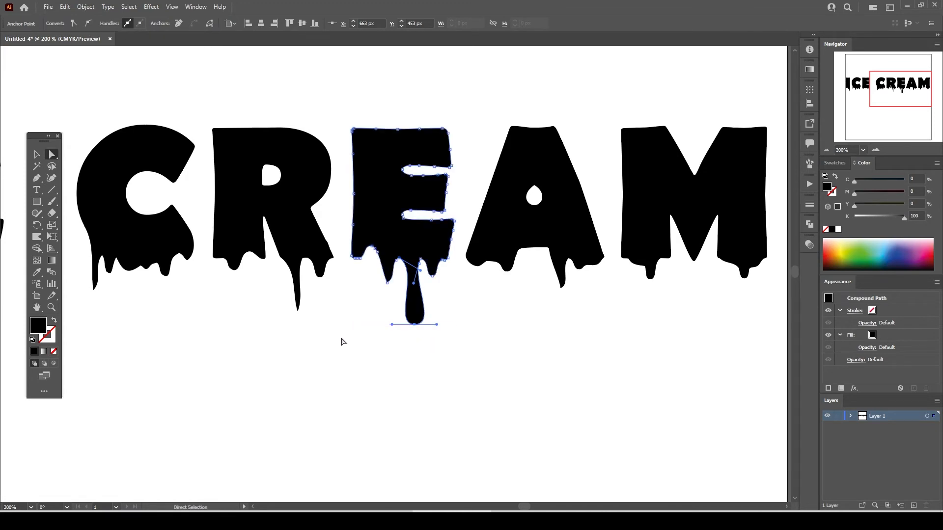
mouse_move(414, 287)
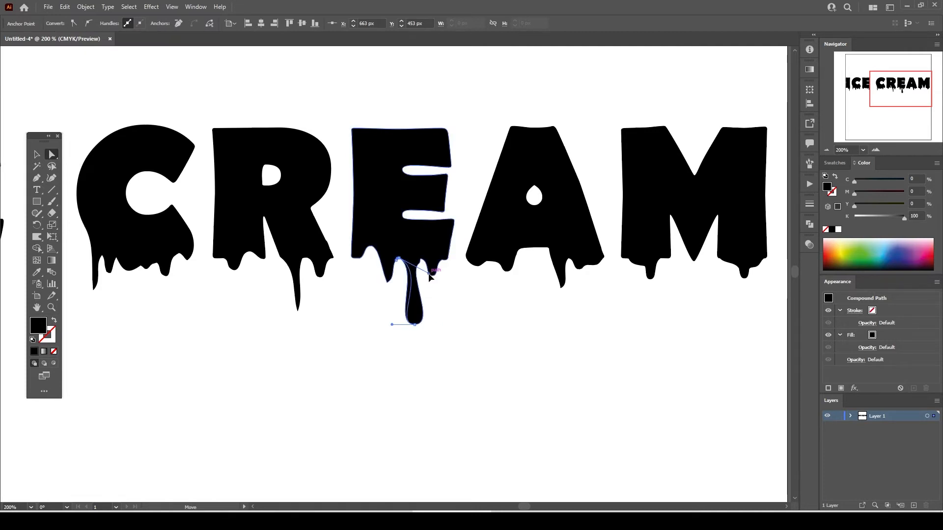
click(414, 382)
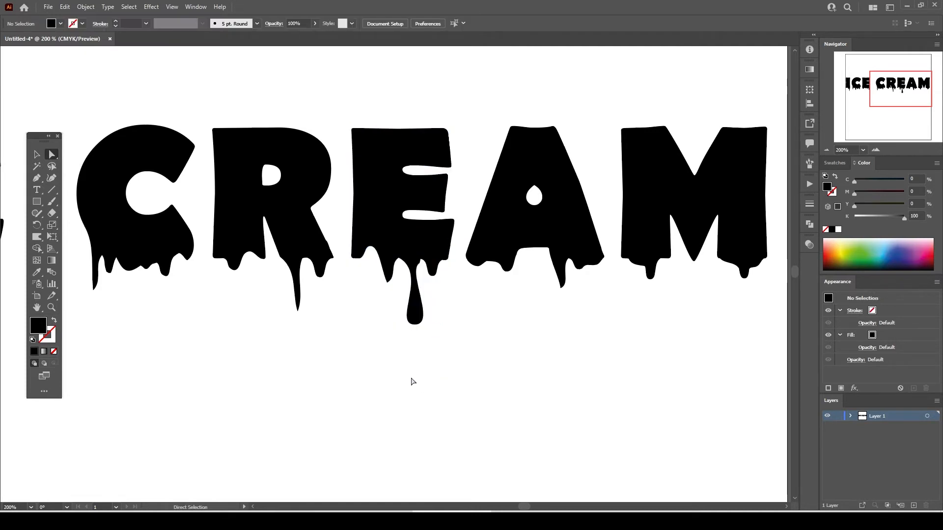
drag(286, 303, 337, 325)
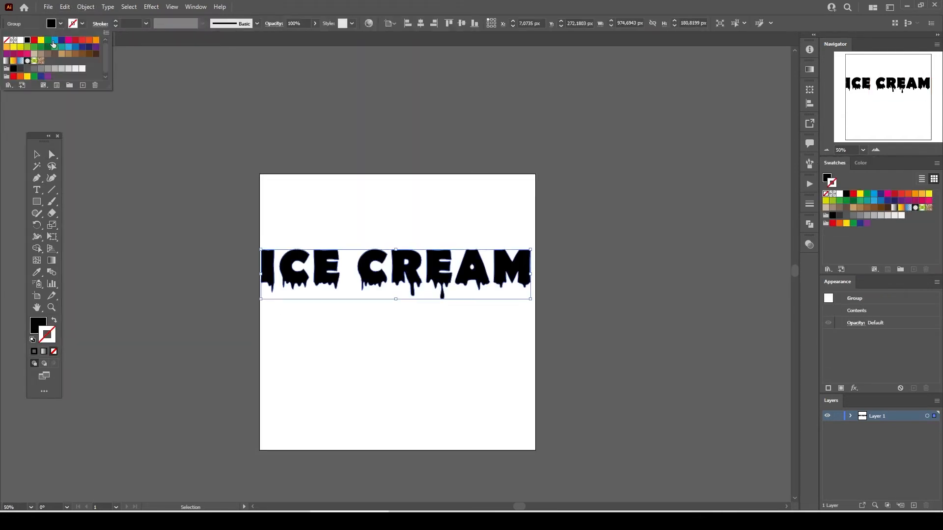
Fill the lettering blue and draw an artboard-sized black square on a layer named background
click(52, 41)
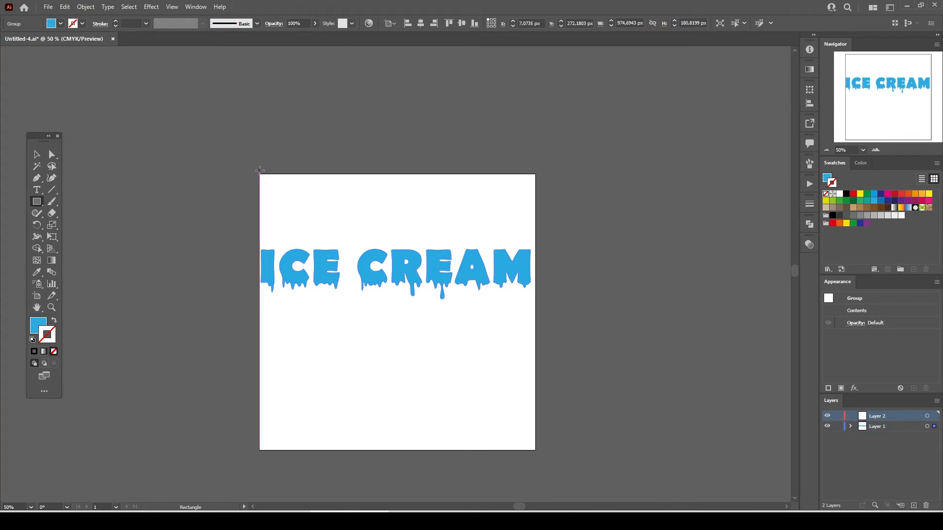
drag(261, 175, 535, 451)
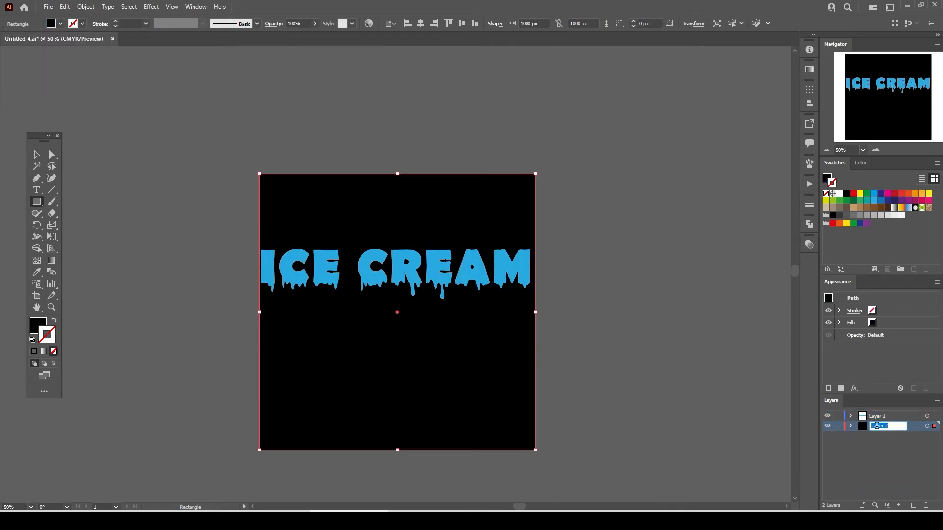
text(background)
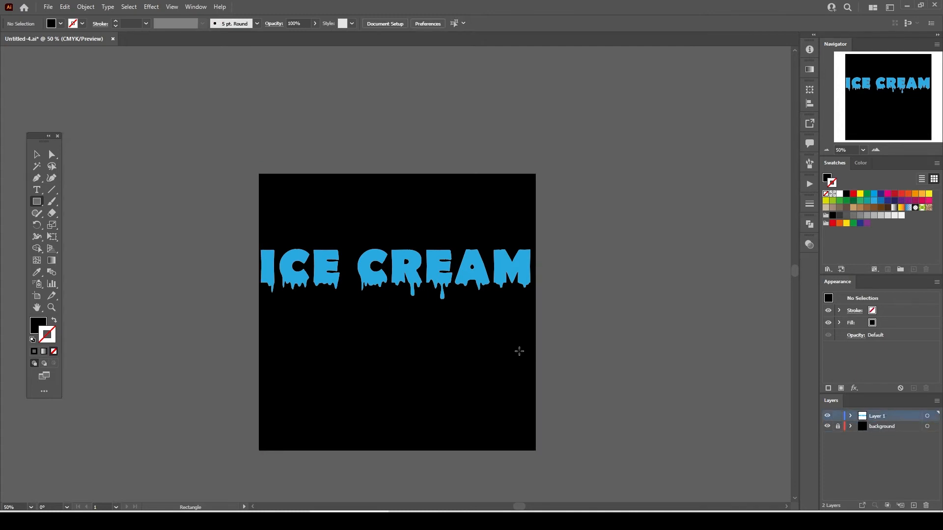
Apply a 2 px Offset Path with Round joins to the lettering, then deselect
click(37, 154)
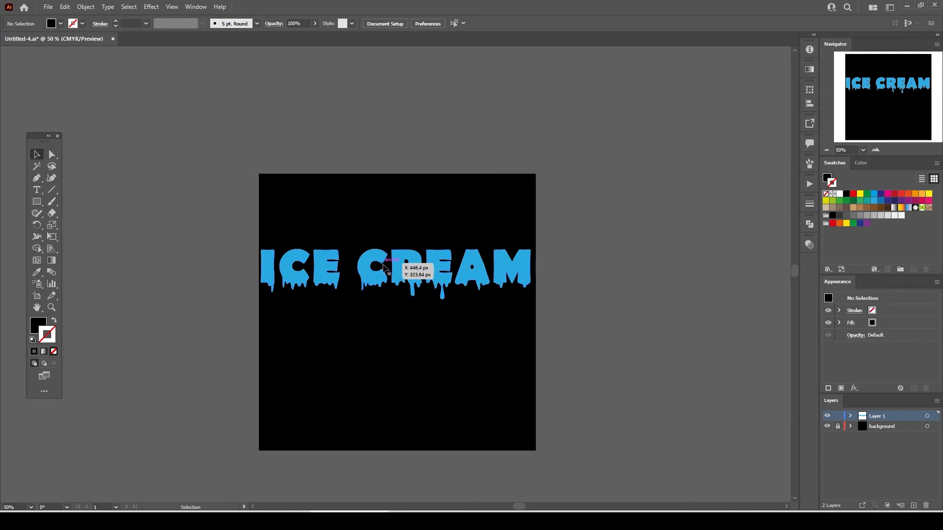
click(152, 6)
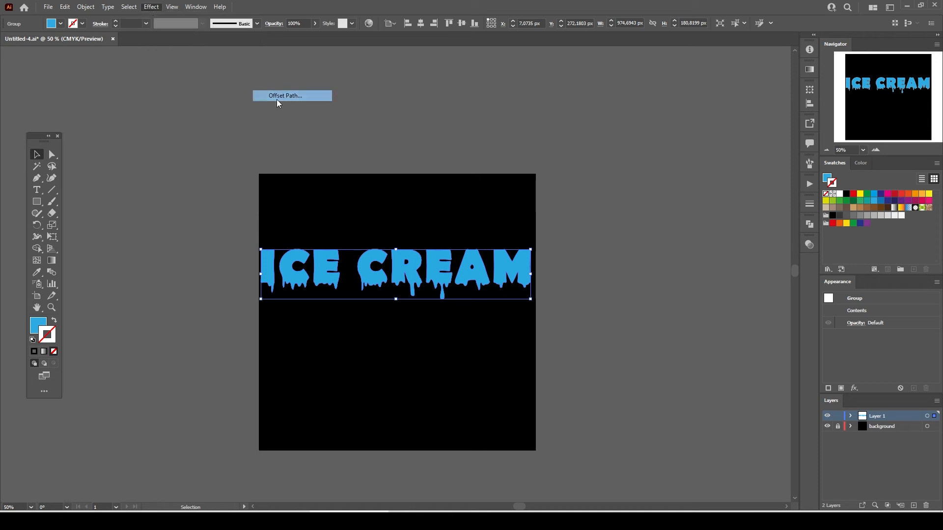
click(285, 95)
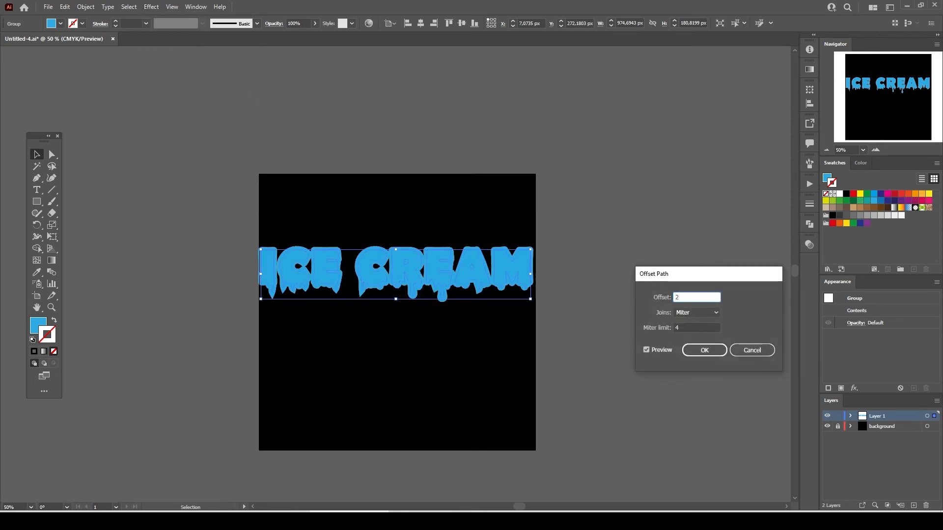
click(695, 312)
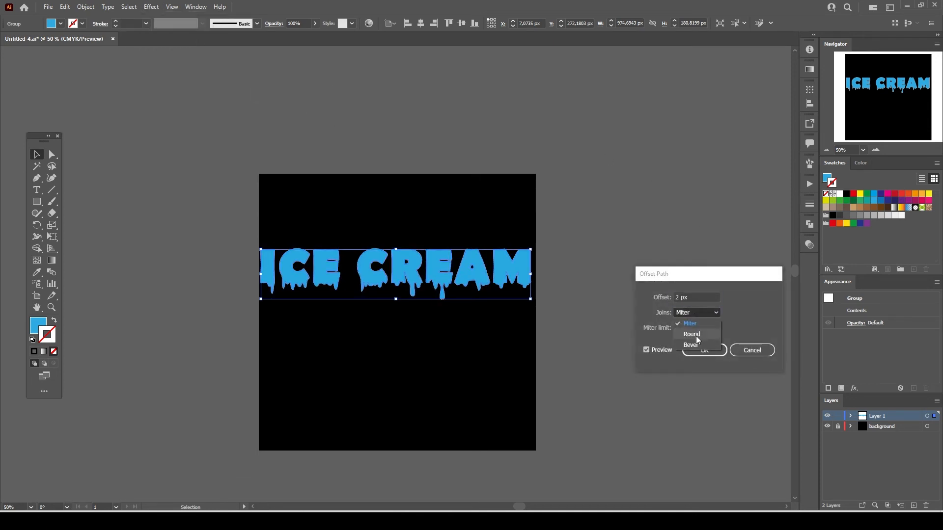
click(691, 334)
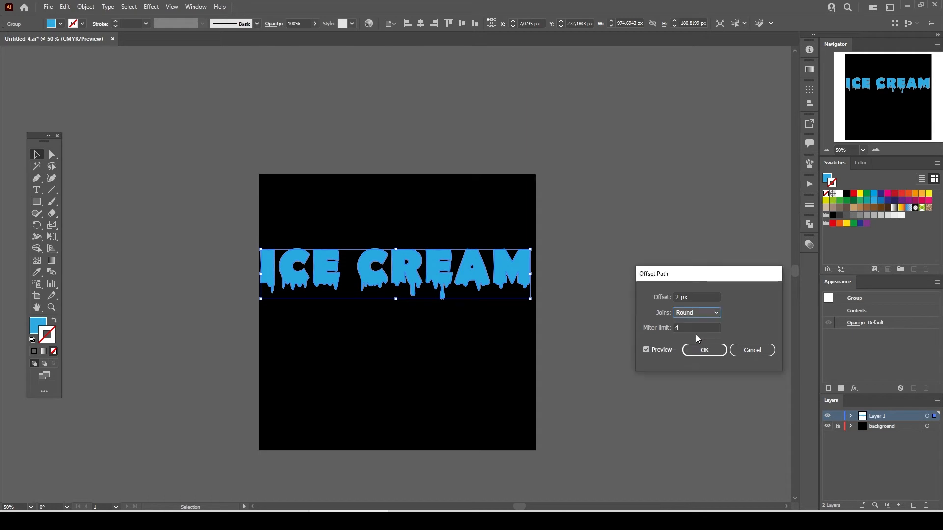
click(704, 350)
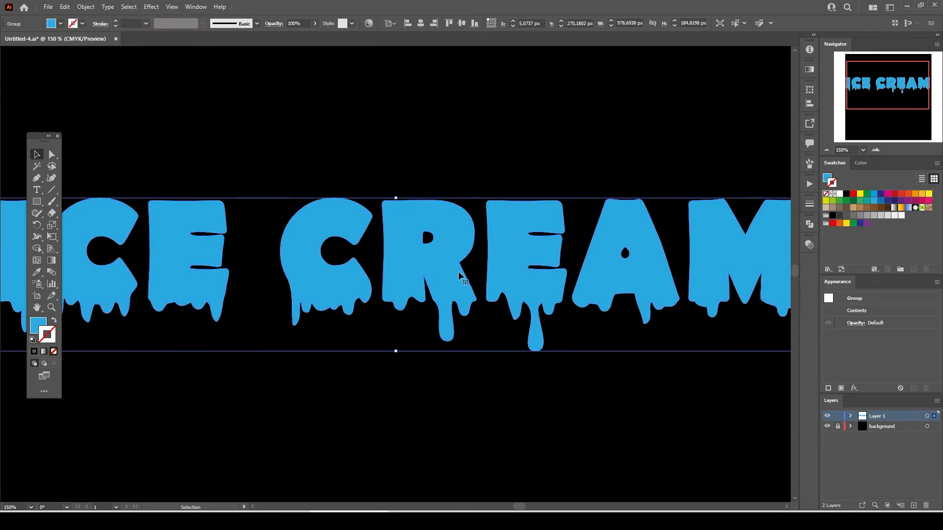
click(384, 321)
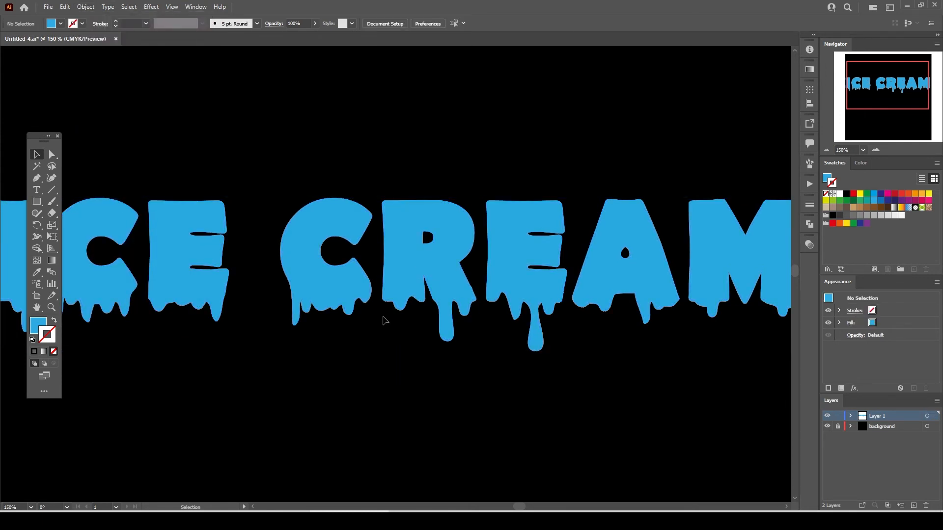
Draw white 2 px Pen-tool highlight paths along the inner edges of the letters
click(37, 178)
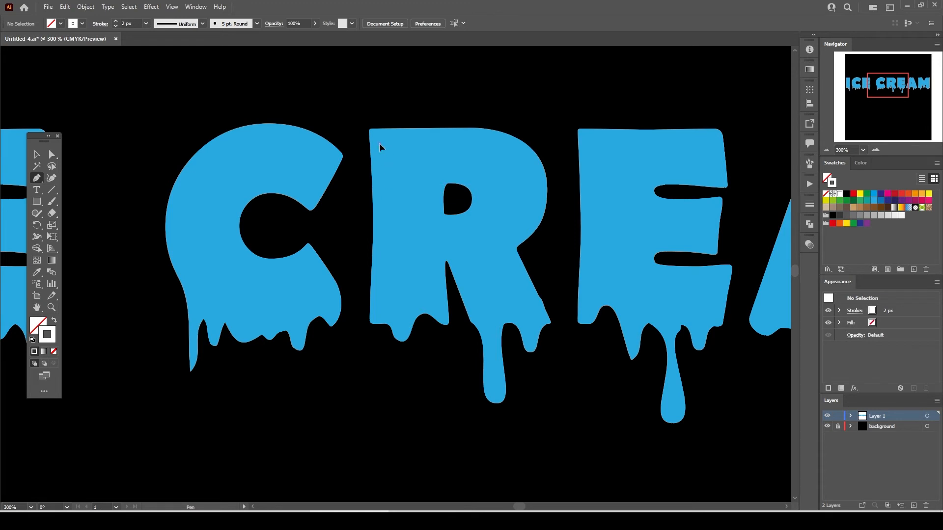
drag(379, 143, 386, 304)
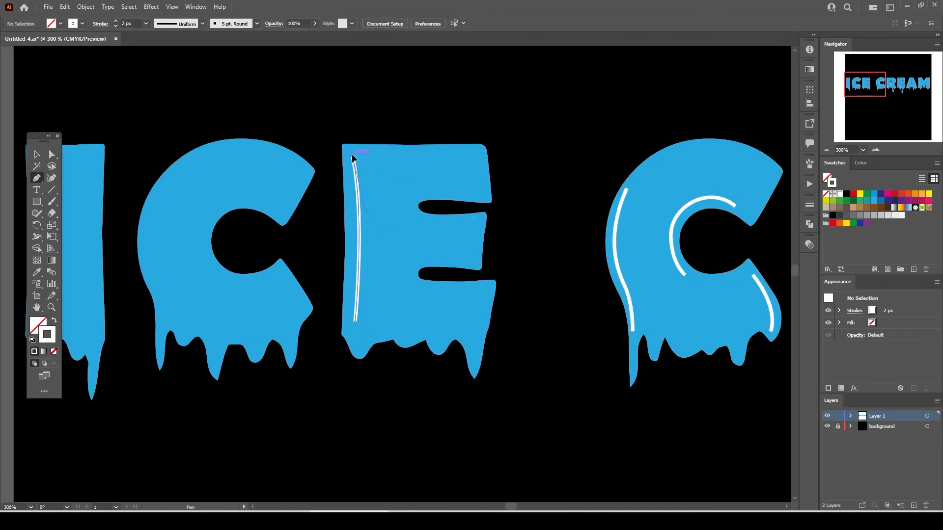
drag(353, 157, 469, 224)
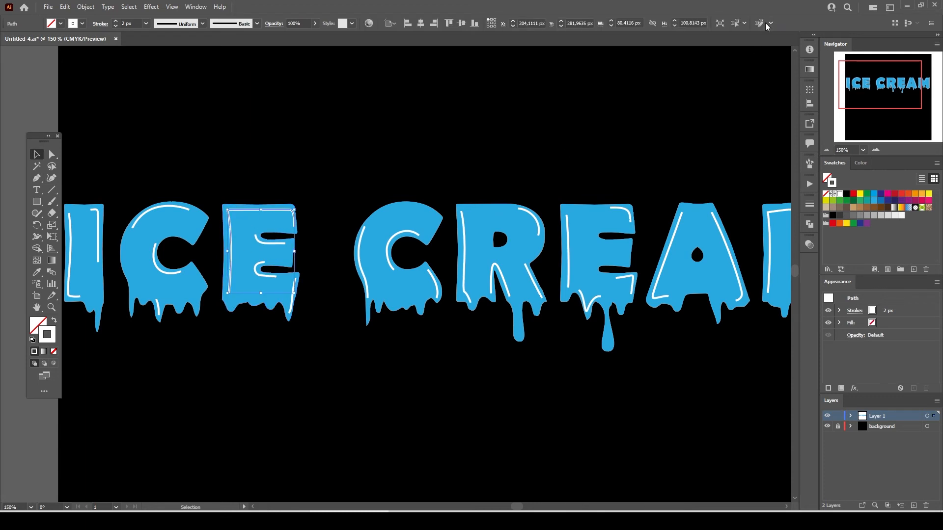
Give all the white highlight strokes the tapered Width Profile 1
click(744, 23)
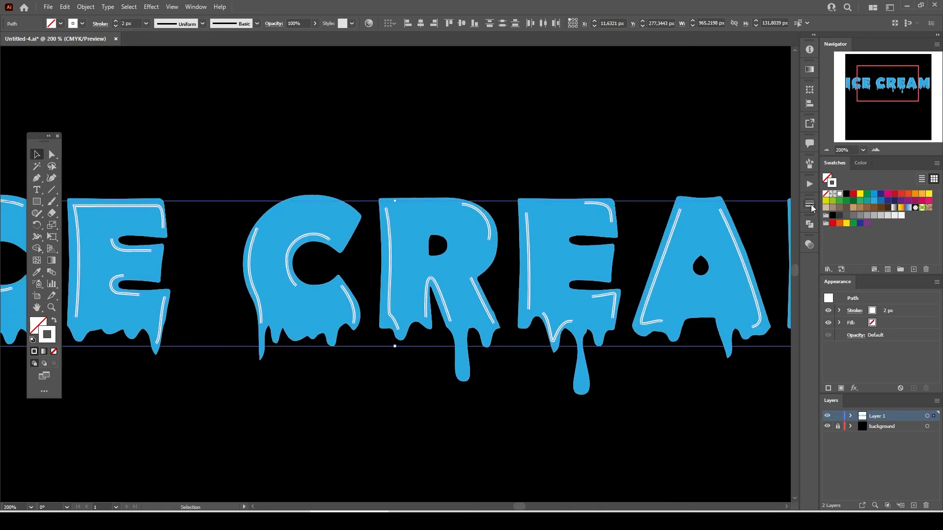
click(809, 204)
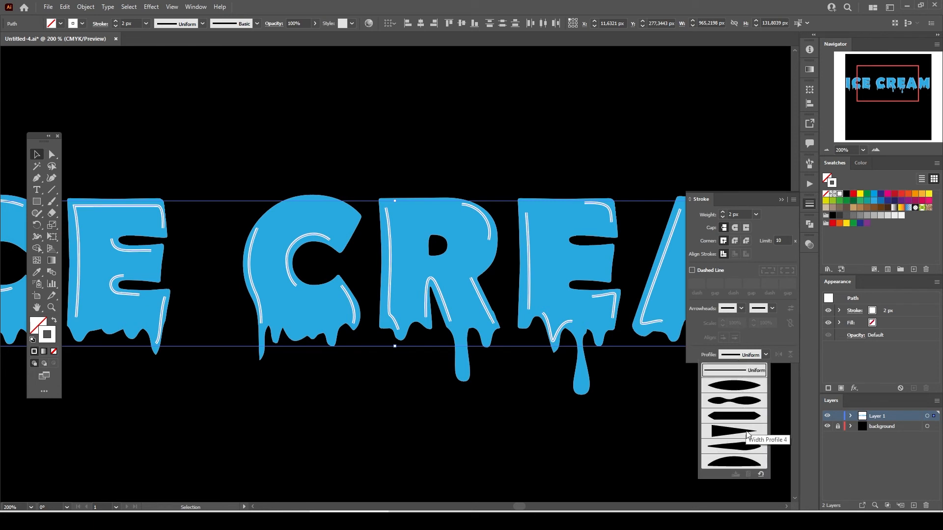
mouse_move(744, 390)
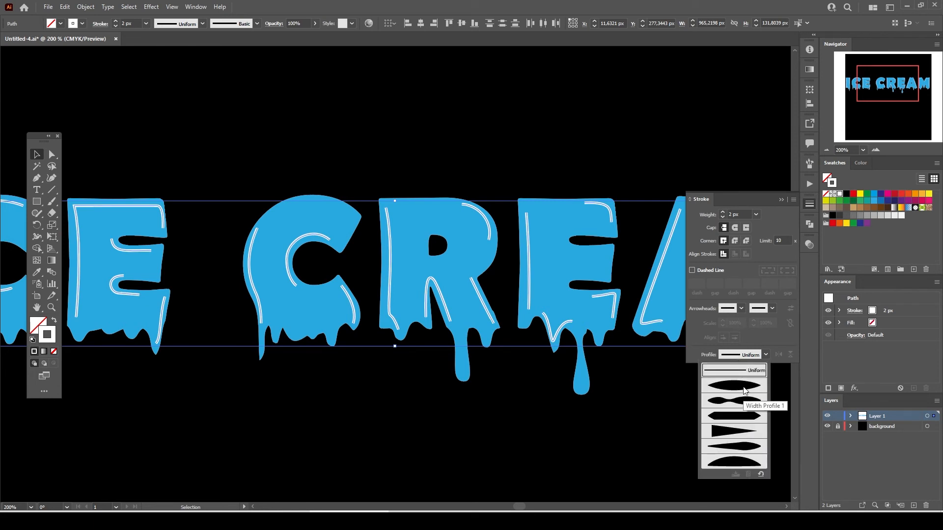
click(734, 391)
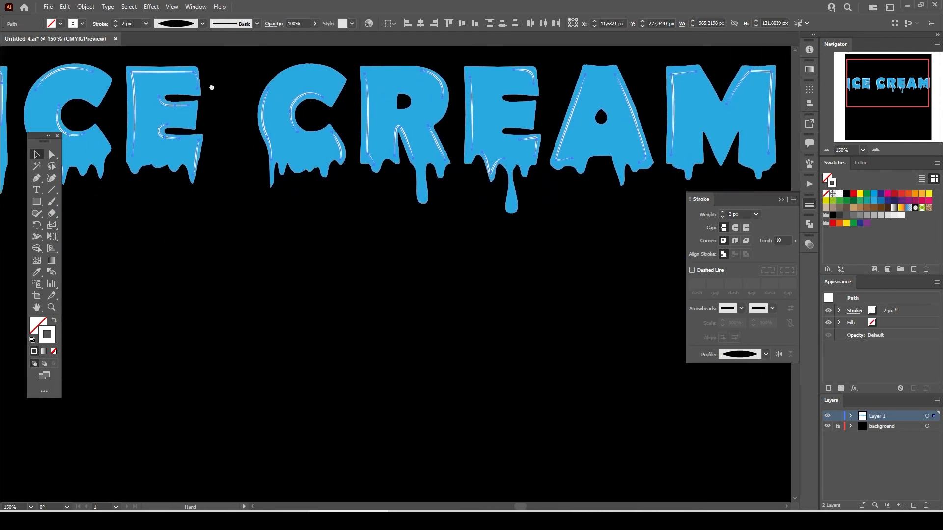
Expand the tapered highlight strokes into filled shapes via Object > Expand Appearance
click(37, 154)
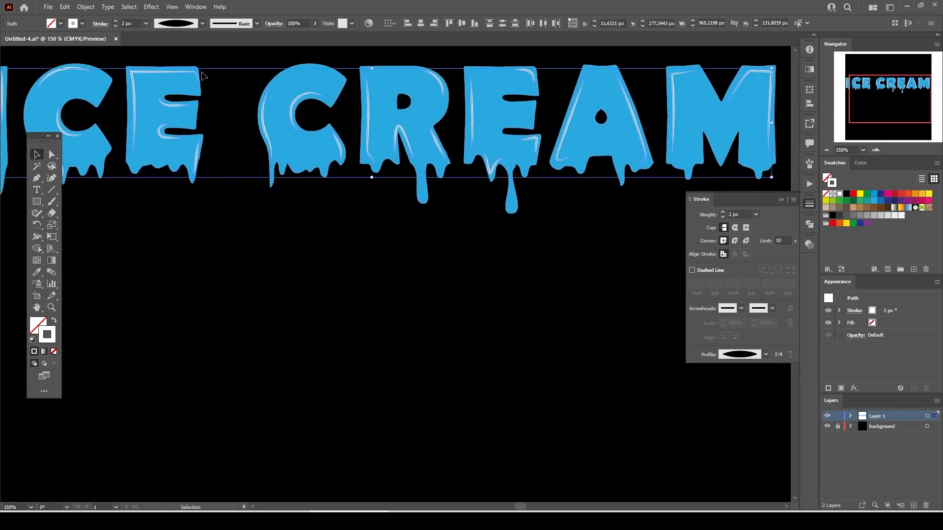
click(86, 6)
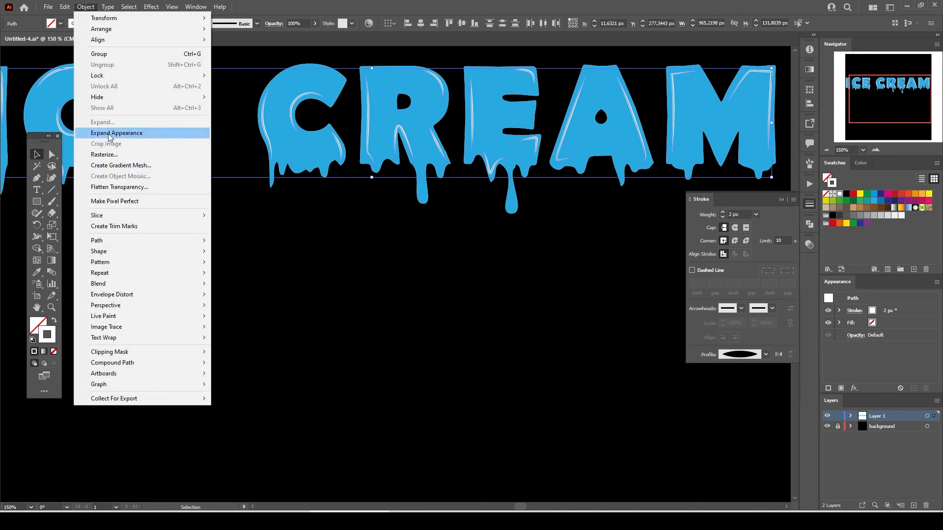
click(116, 133)
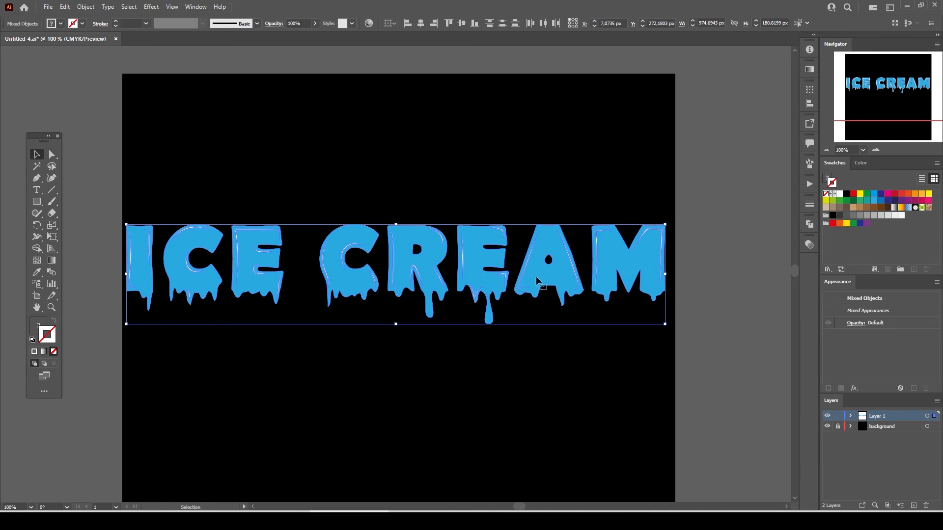
mouse_move(797, 234)
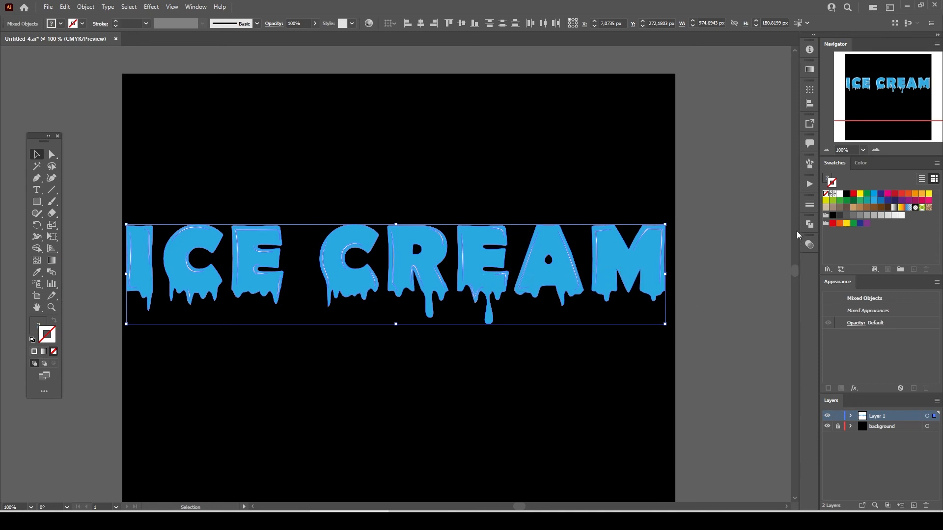
Divide the letters with Pathfinder, isolate the group and select the white pieces for deletion
click(809, 224)
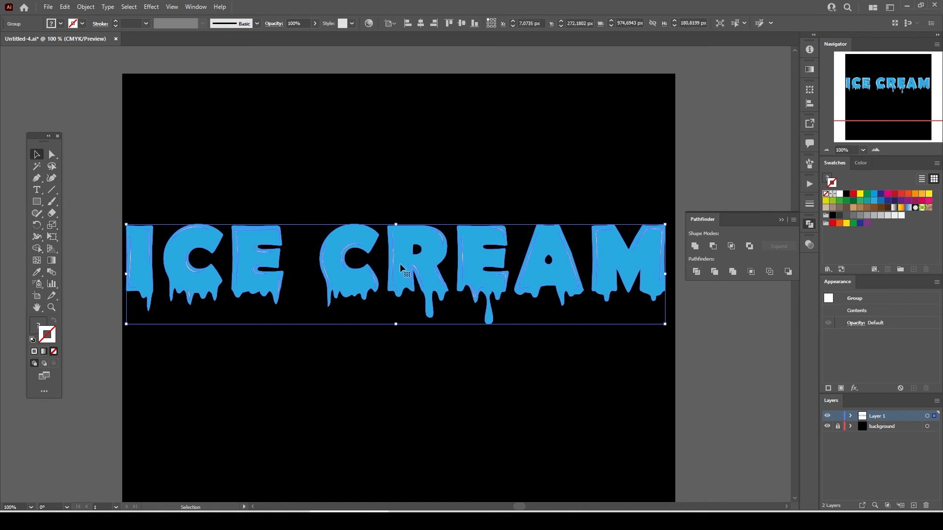
right_click(402, 279)
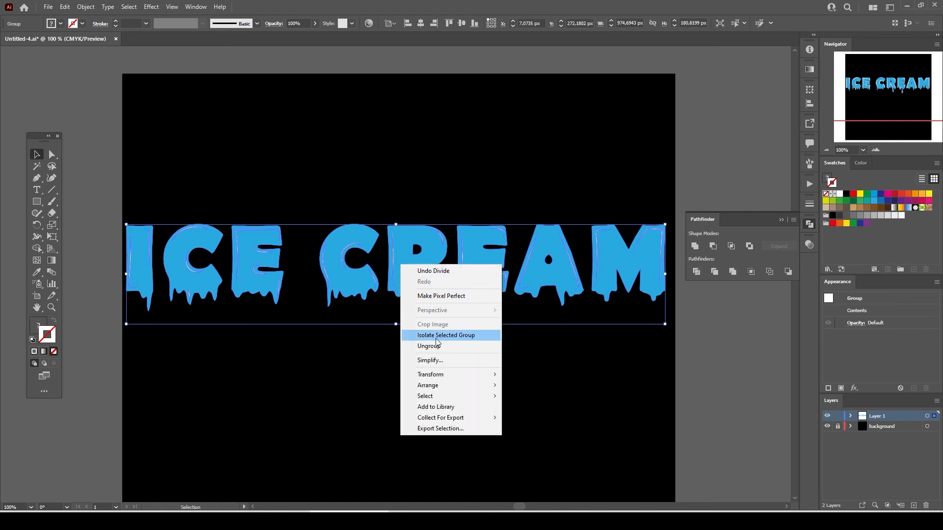
click(446, 335)
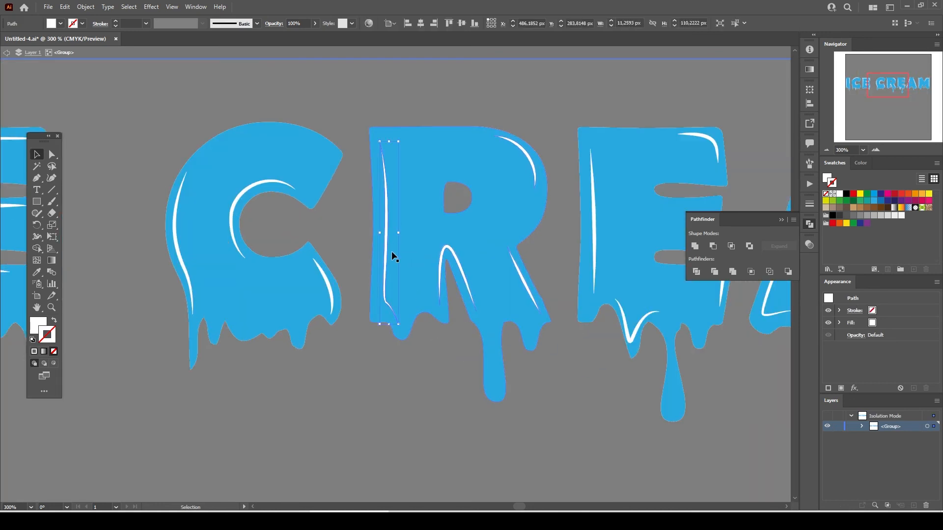
click(744, 24)
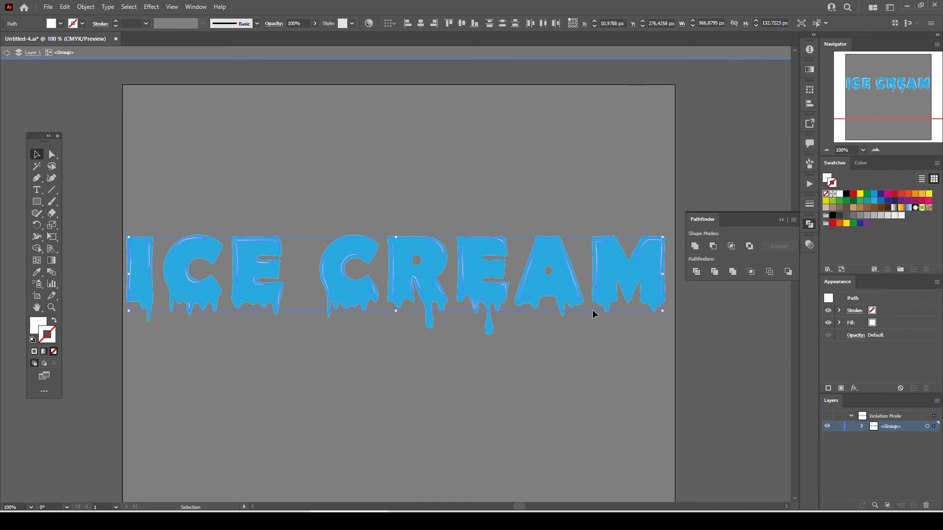
mouse_move(592, 323)
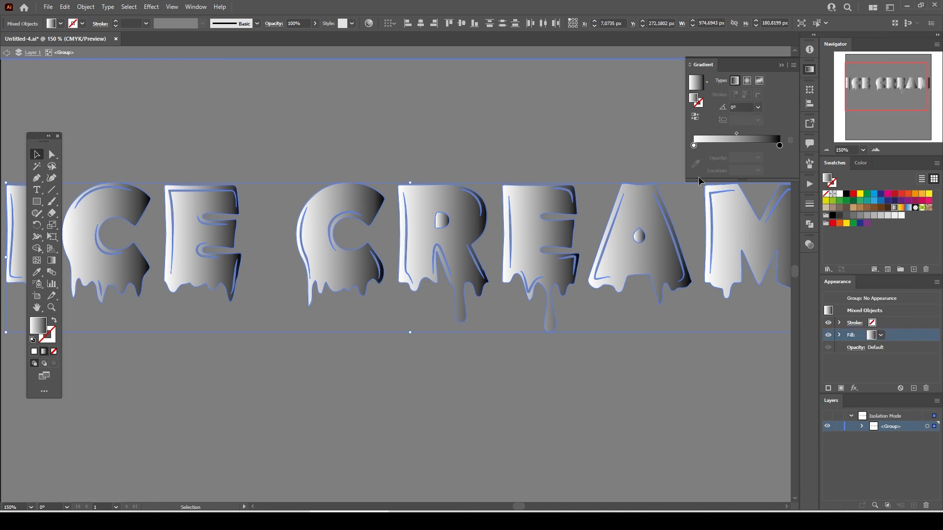
Set the gradient's dark stop to blue and angle the gradient at 60°
double_click(778, 146)
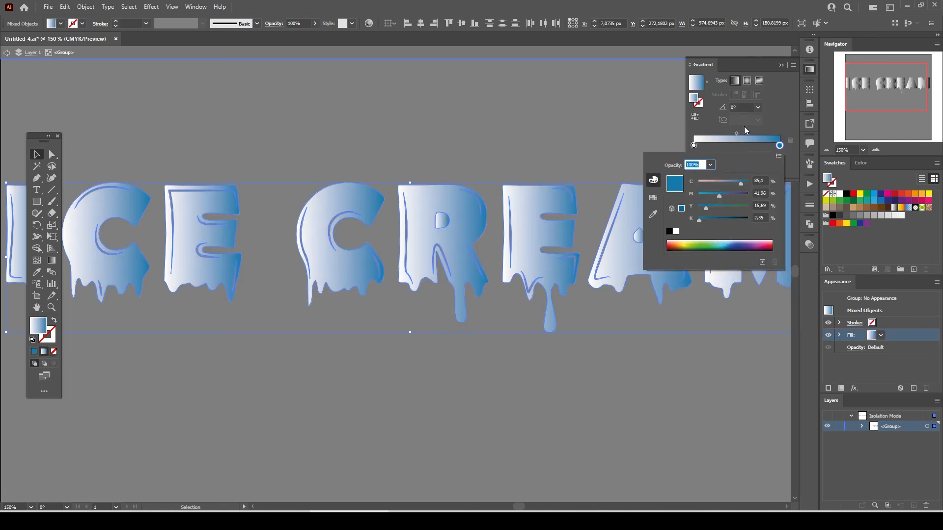
click(759, 107)
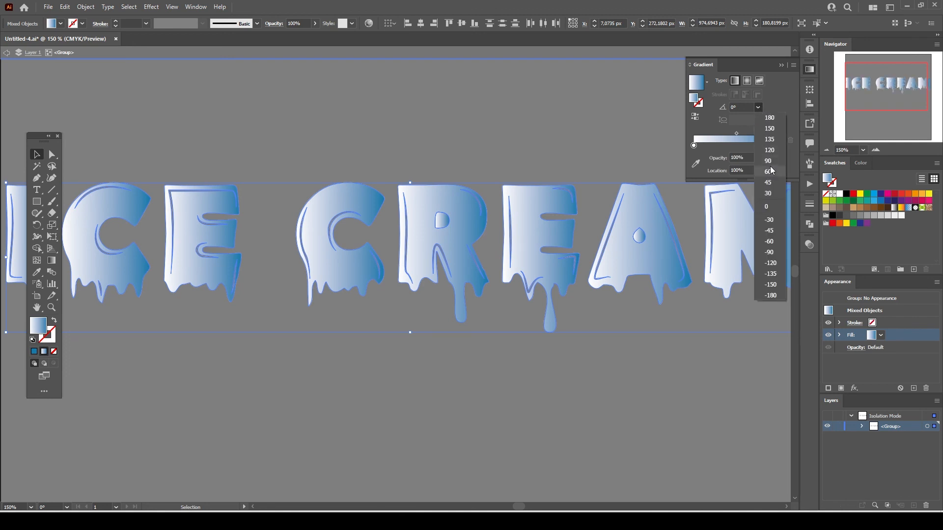
click(768, 171)
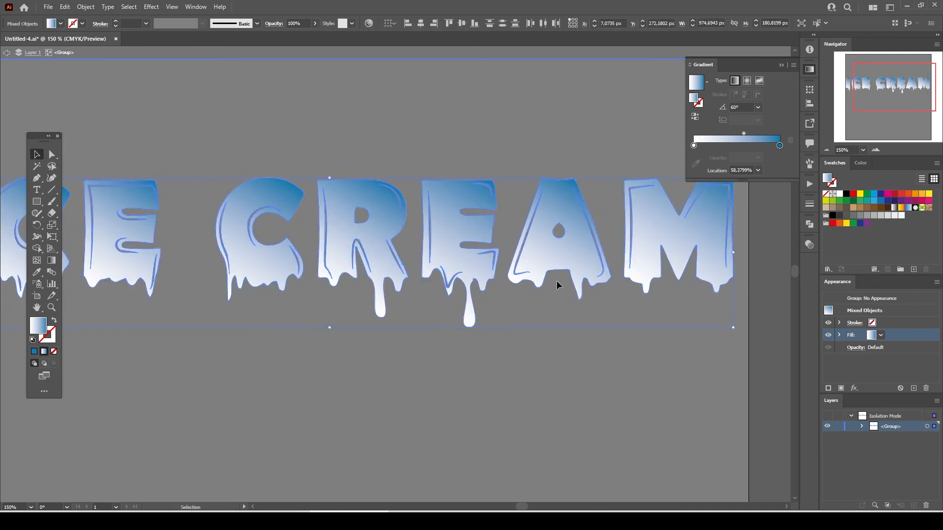
Add a second light blue stroke of 0.5 px to the letters in the Appearance panel
click(828, 388)
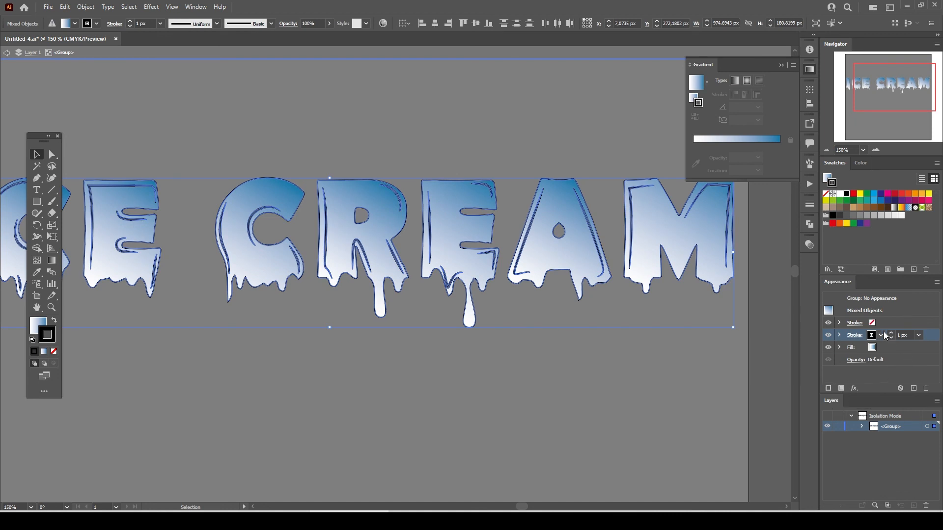
click(871, 335)
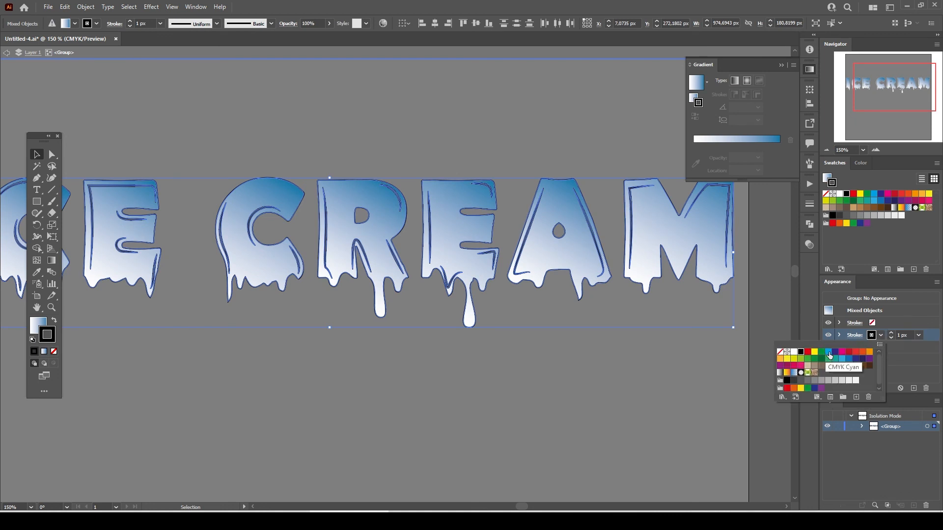
click(829, 352)
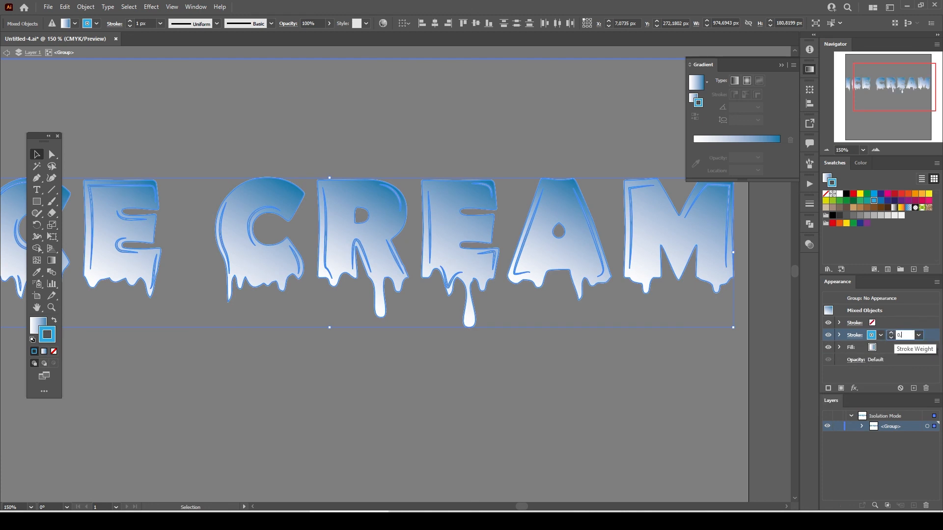
text(0,5 px)
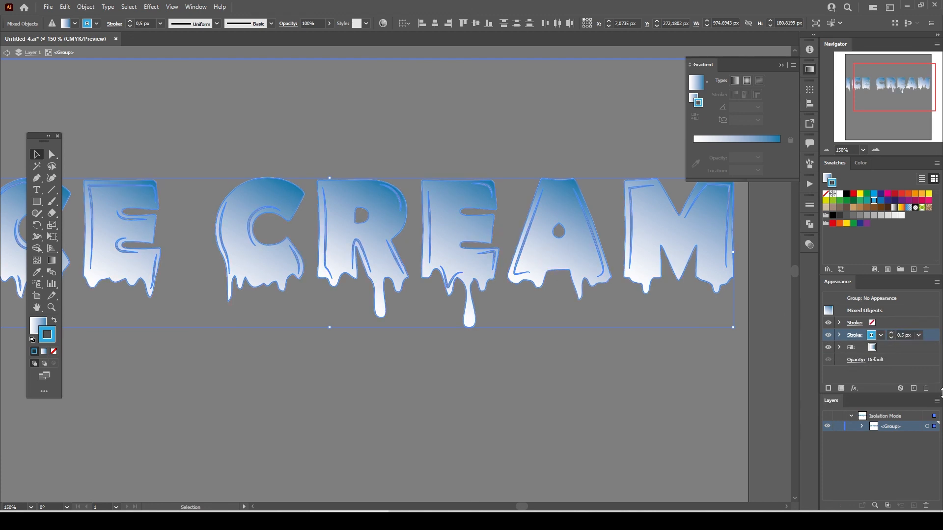